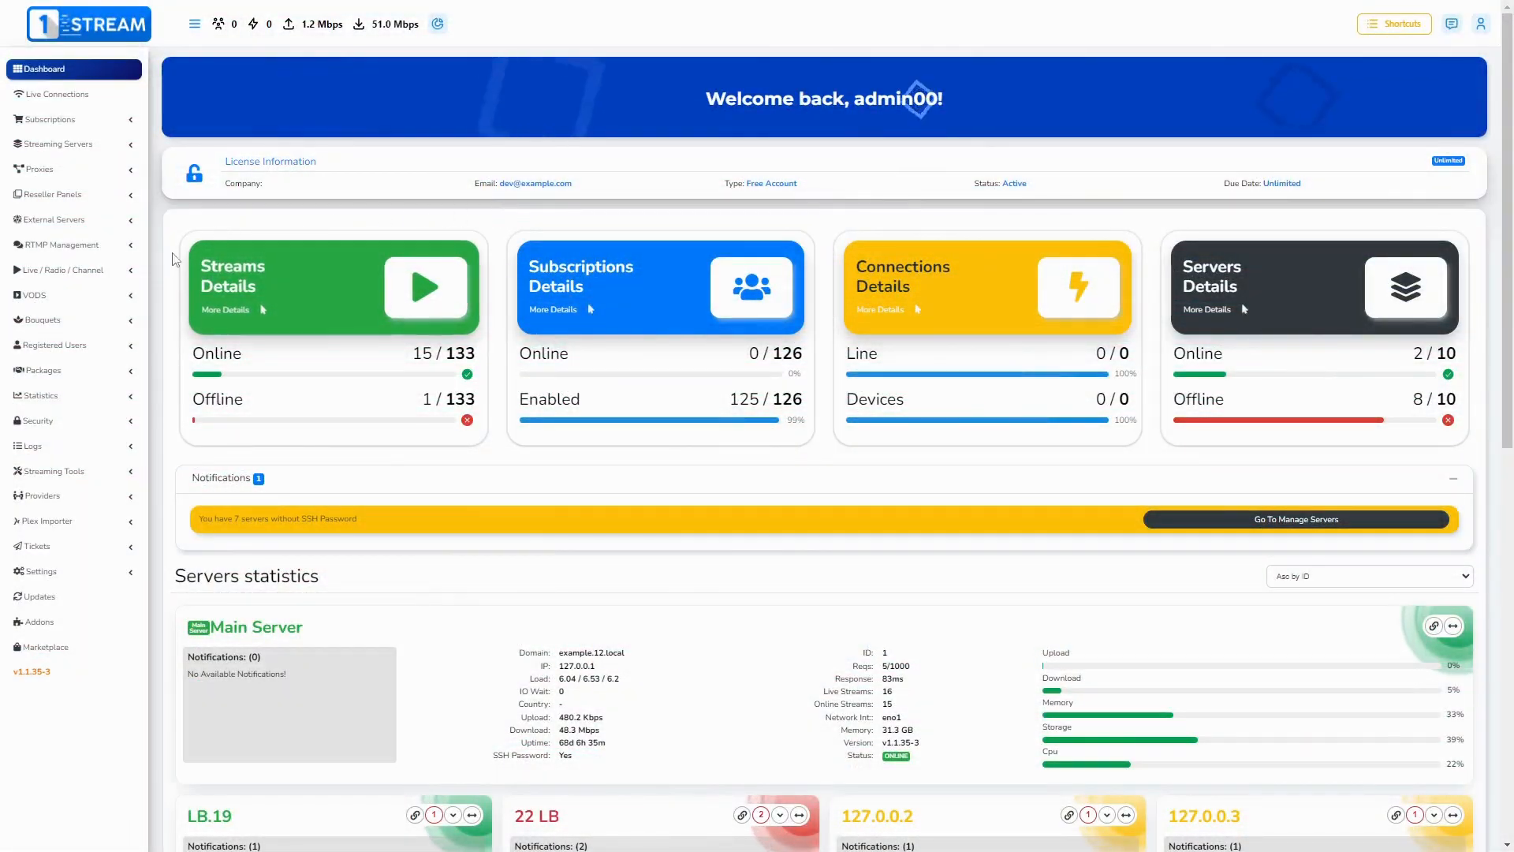
Turn on Fast Start for all streams on the Mass Edit Streams page
left_click(63, 269)
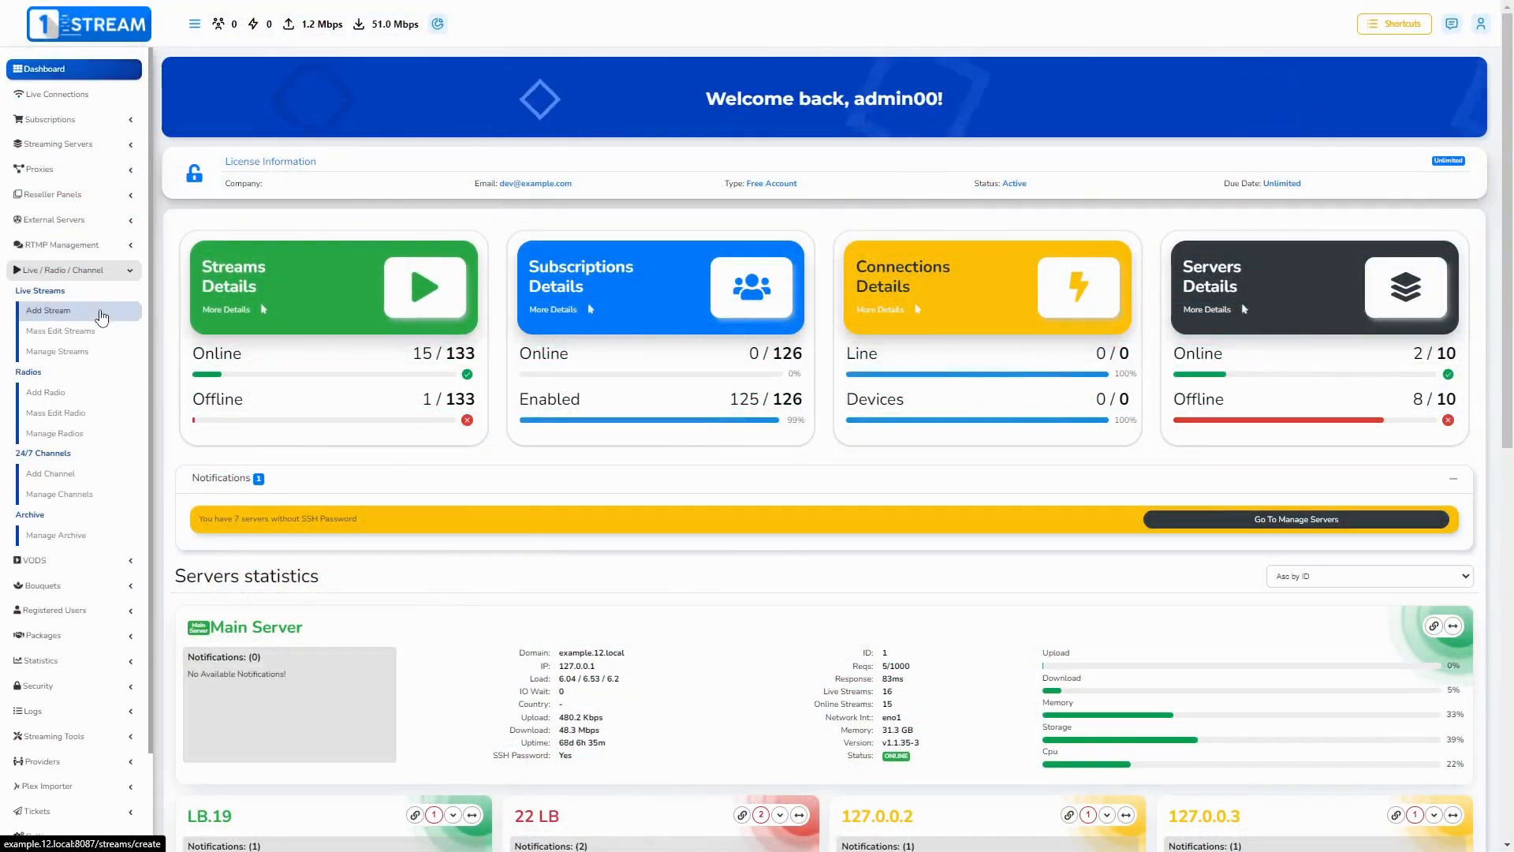
left_click(48, 310)
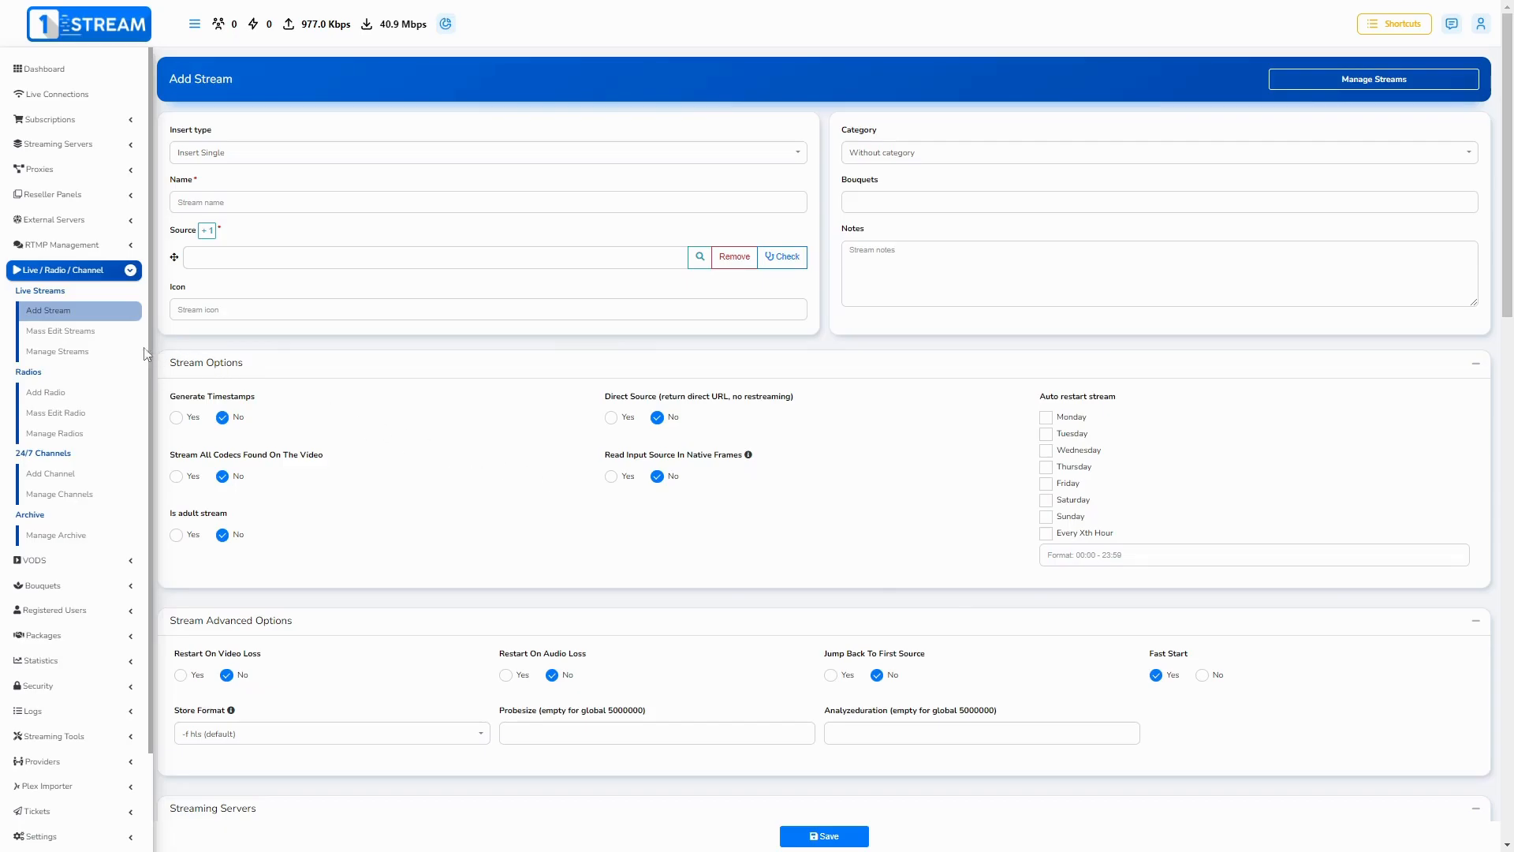
left_click(60, 331)
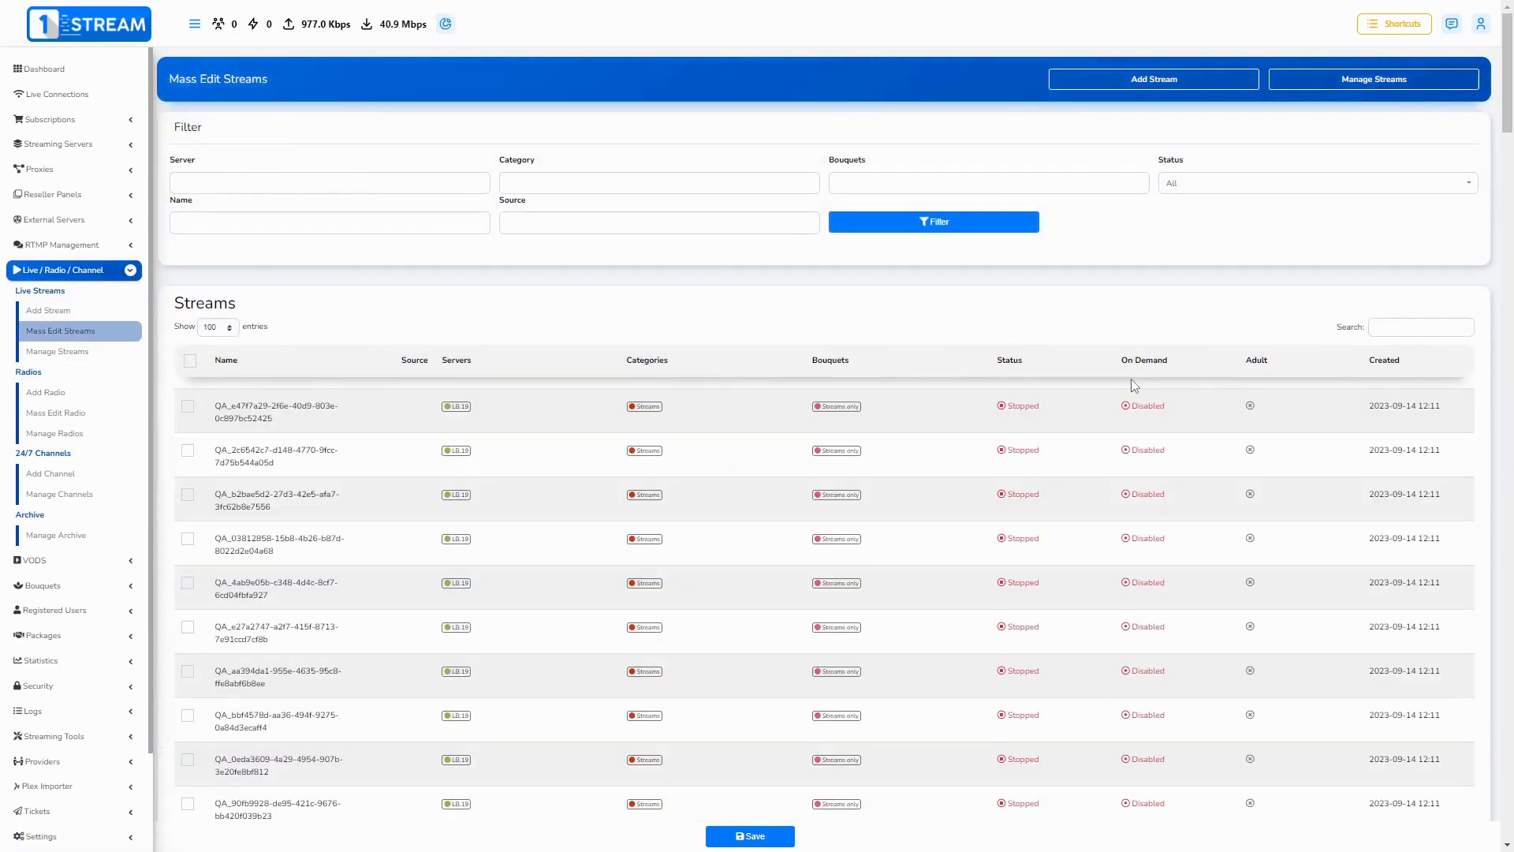
scroll("down", 3)
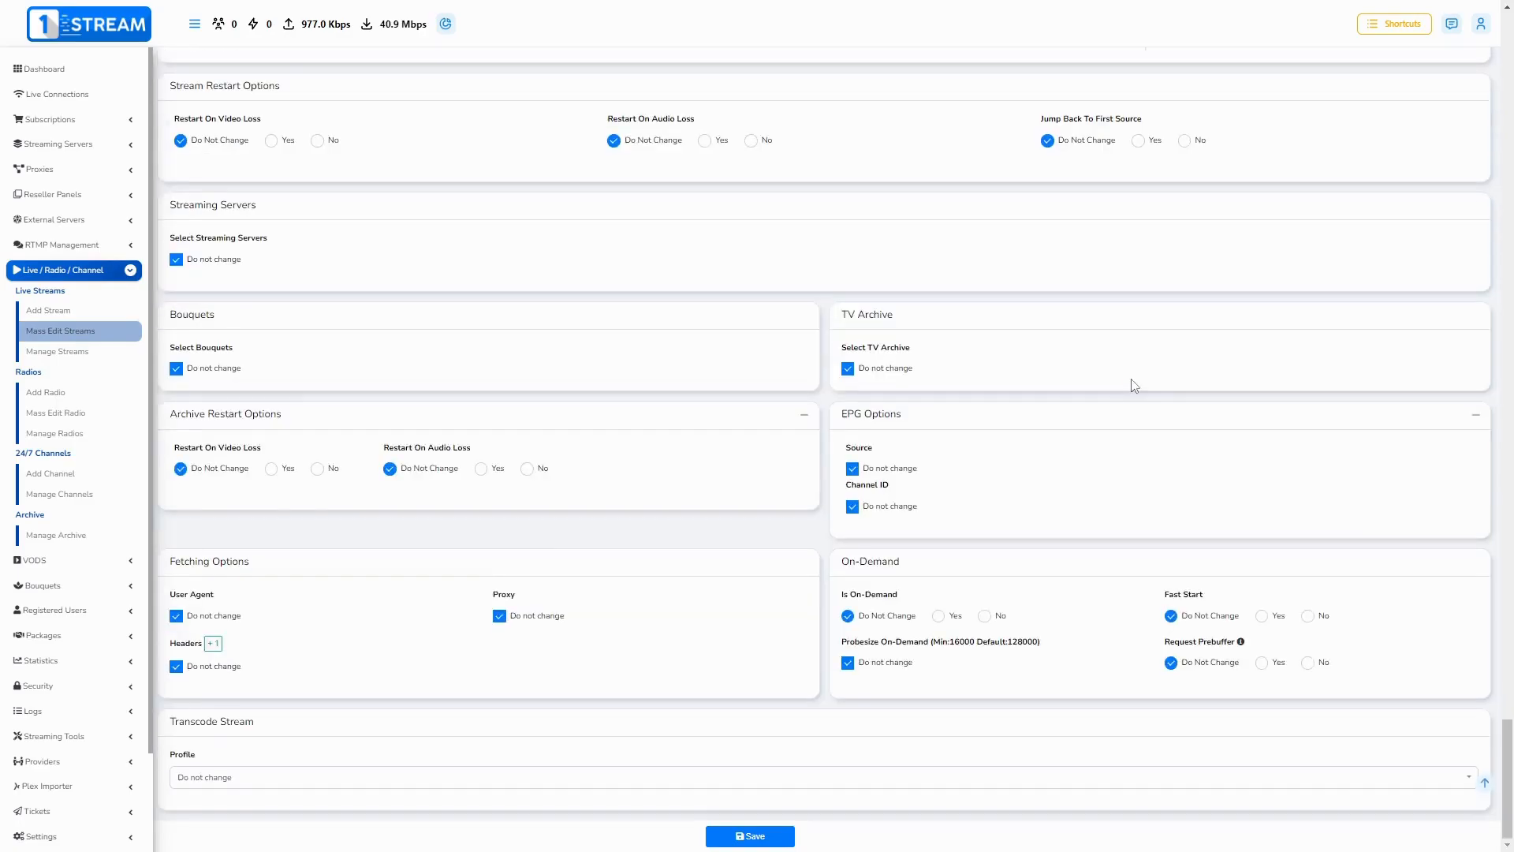
mouse_move(1264, 629)
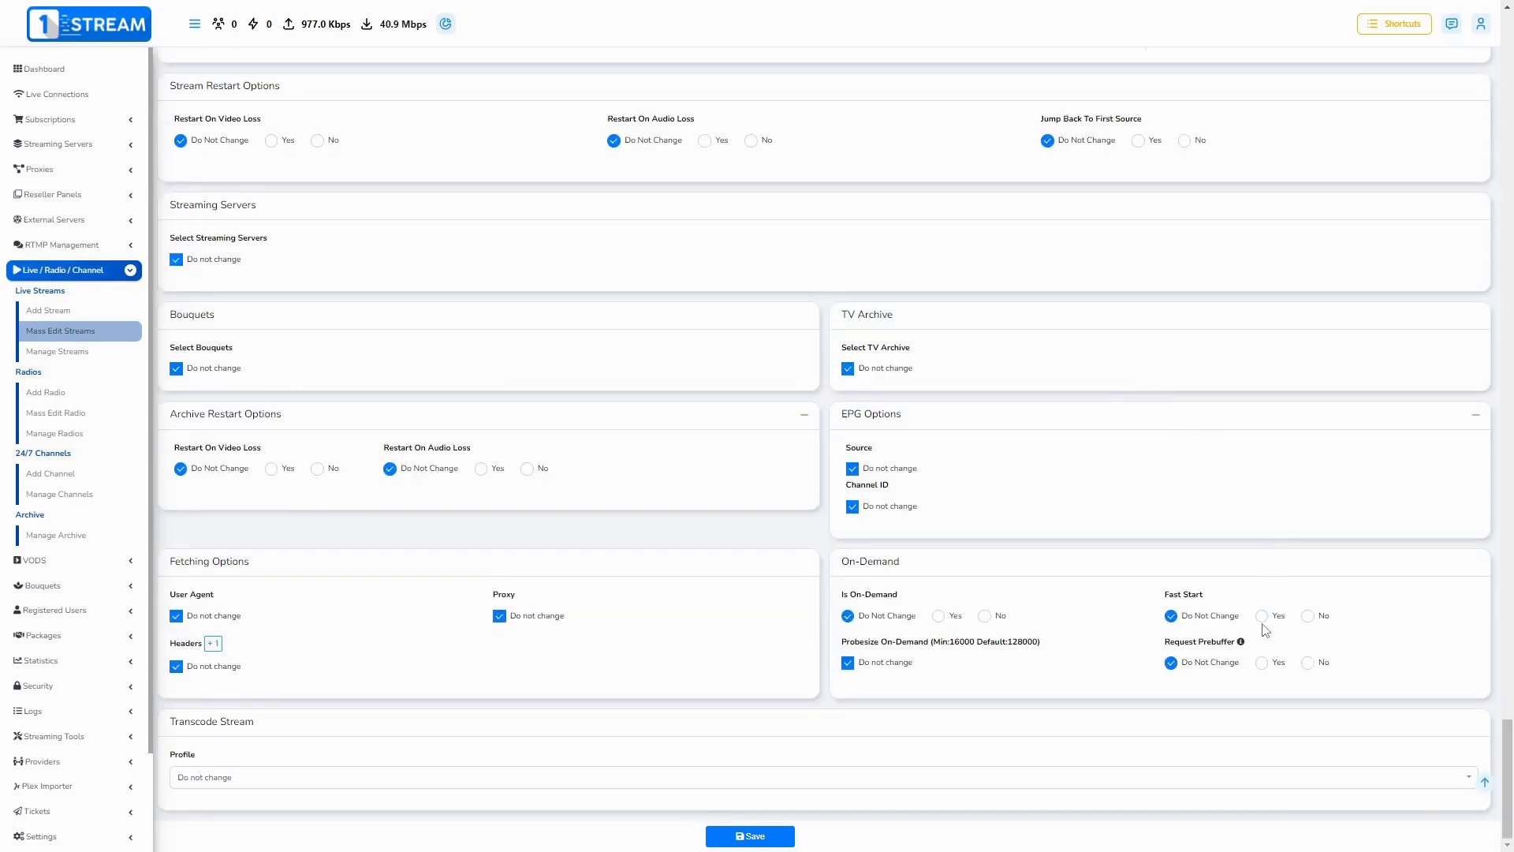
left_click(1261, 615)
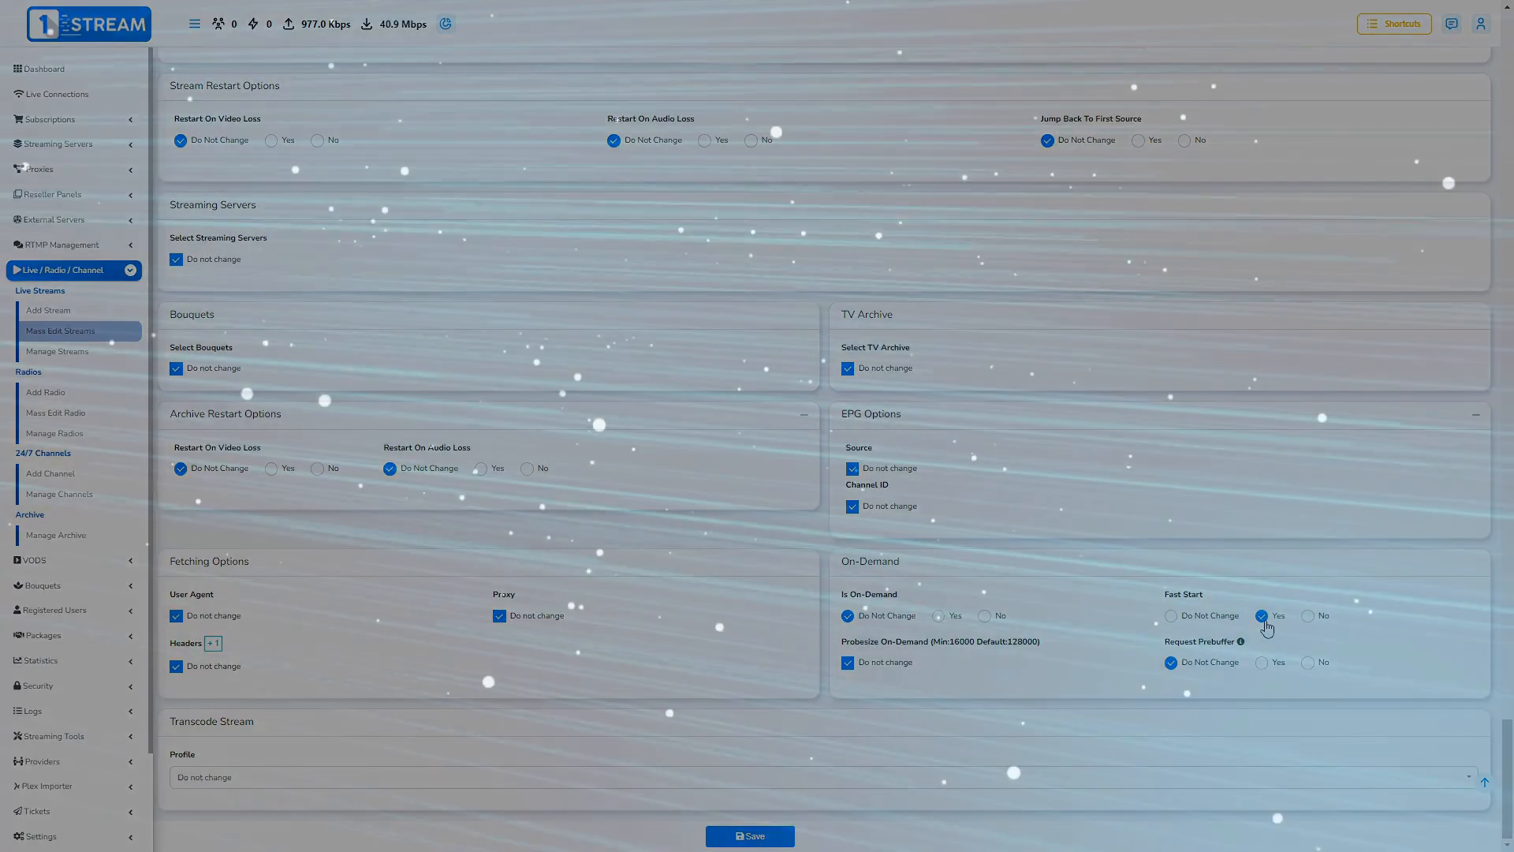
left_click(42, 69)
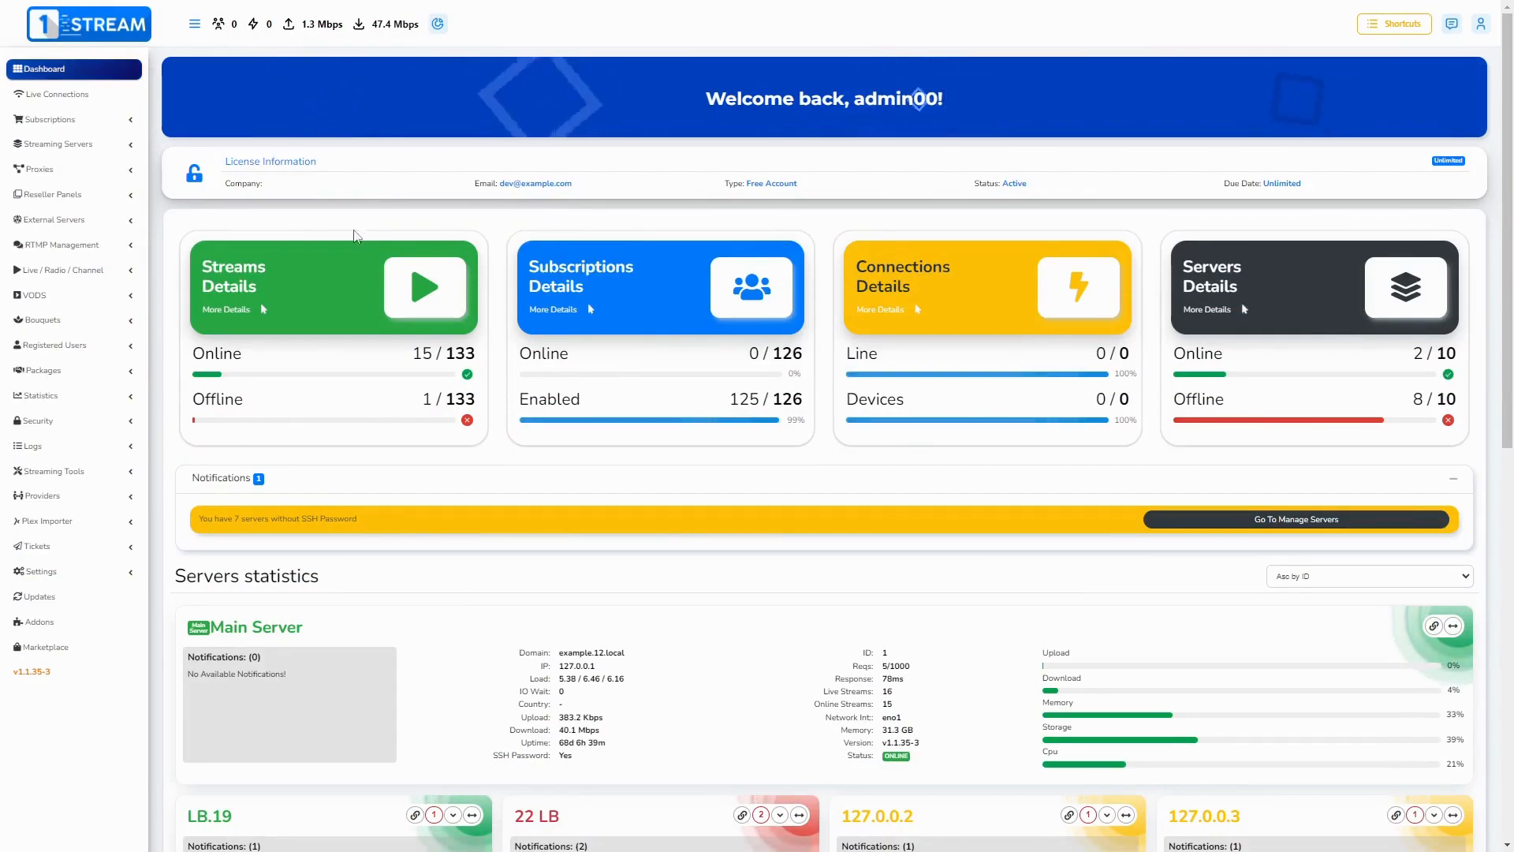
Set Request Prebuffer to Yes on Mass Edit Streams, then go to Manage Streams
left_click(65, 270)
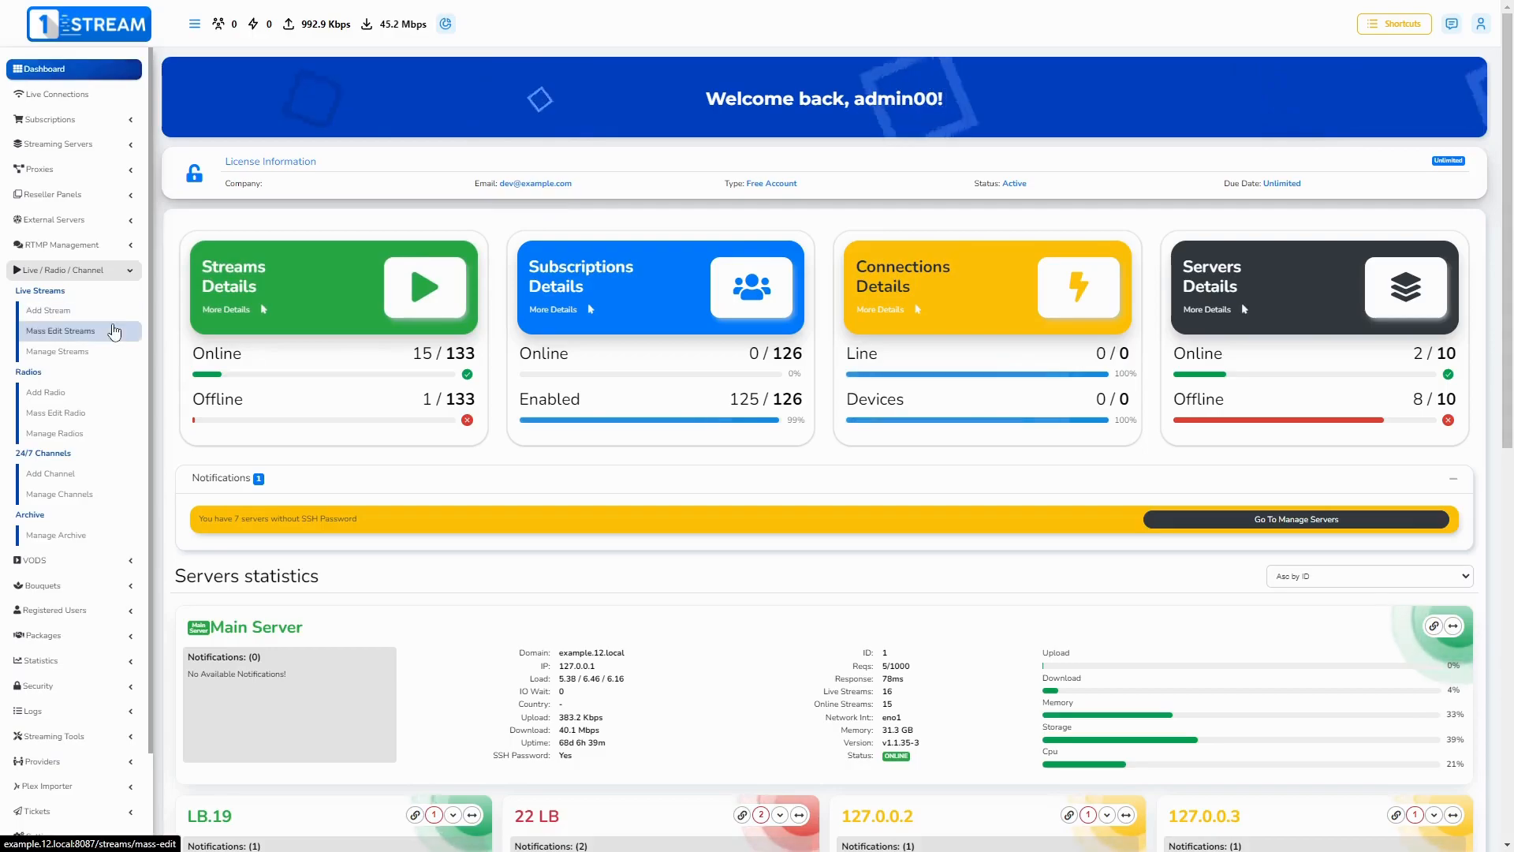
left_click(60, 331)
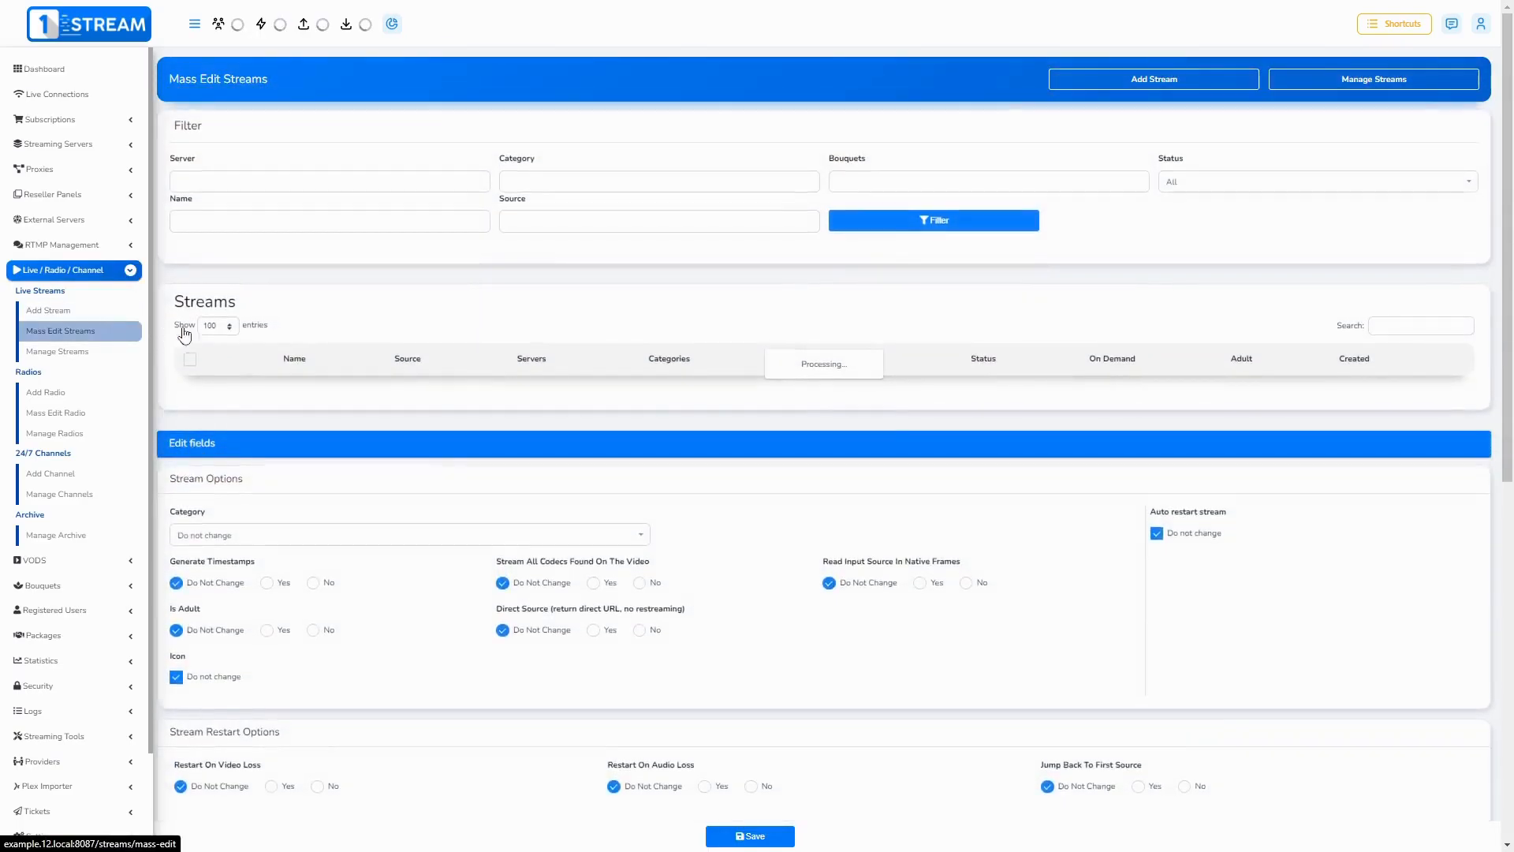
scroll("down", 3)
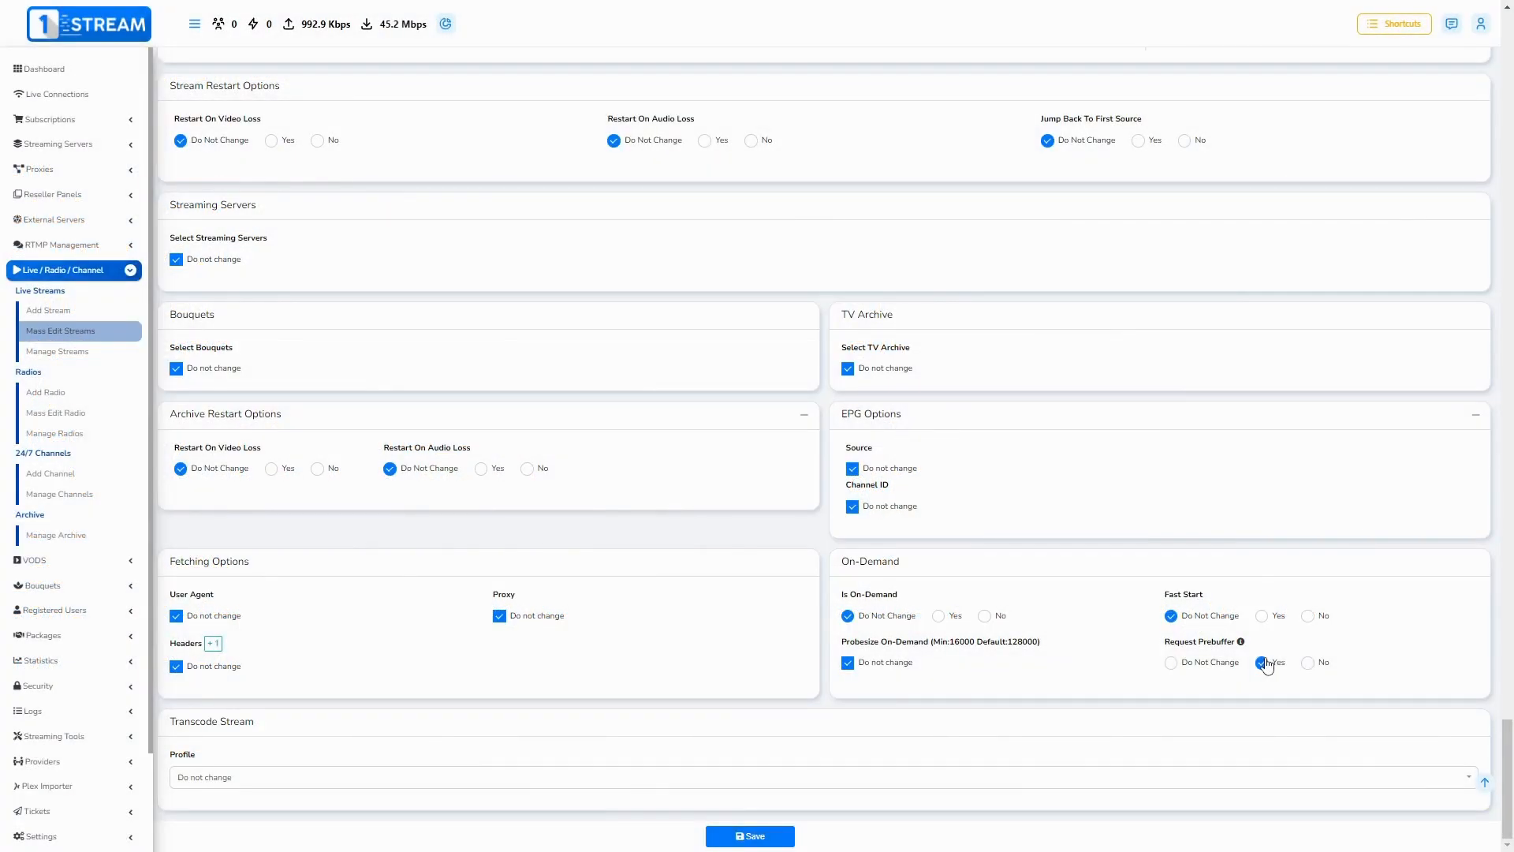
left_click(1261, 662)
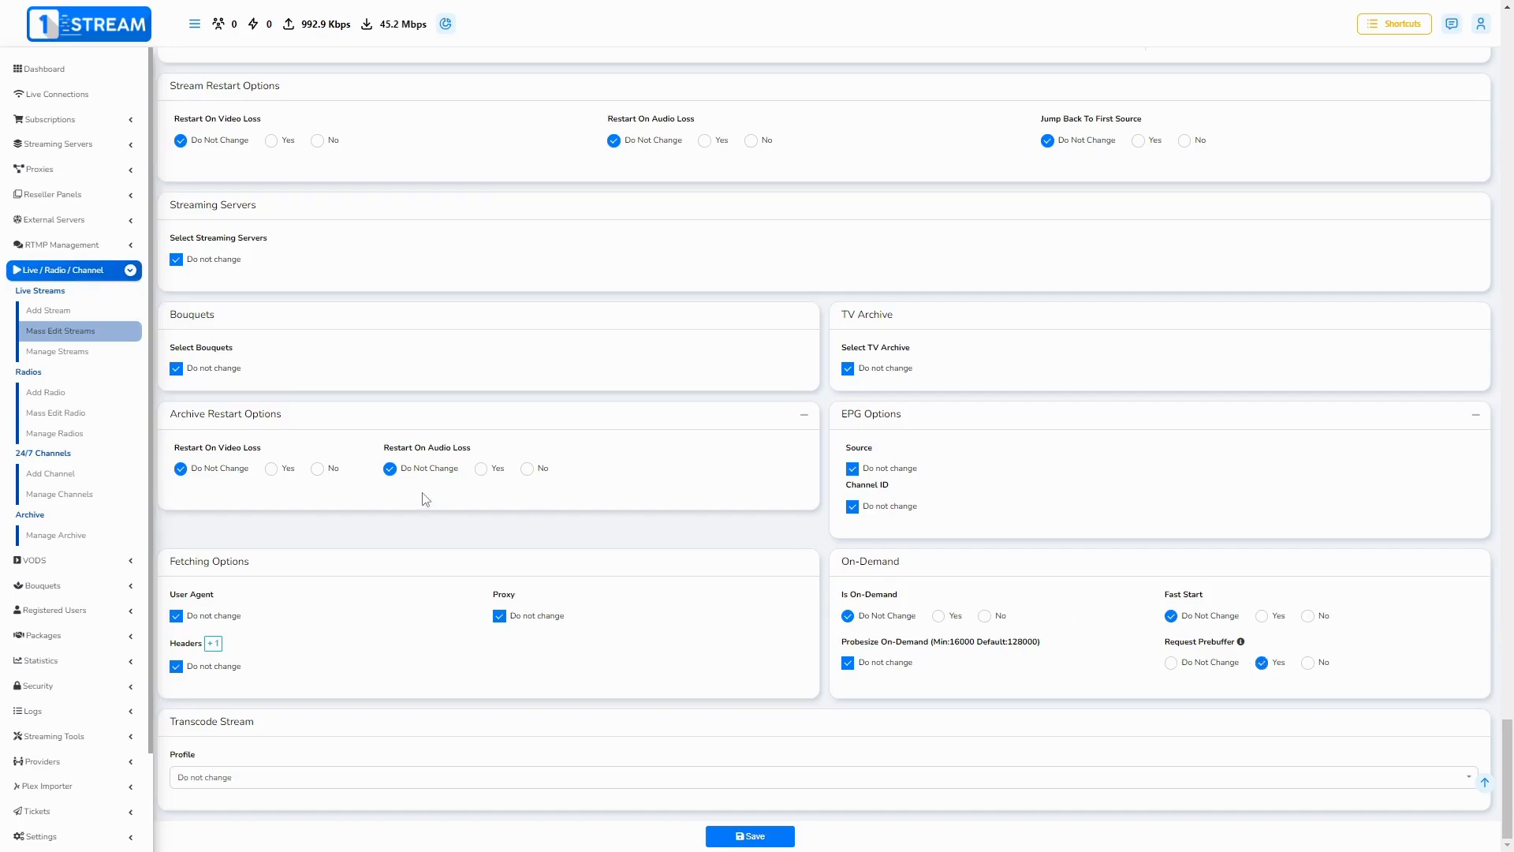
left_click(57, 351)
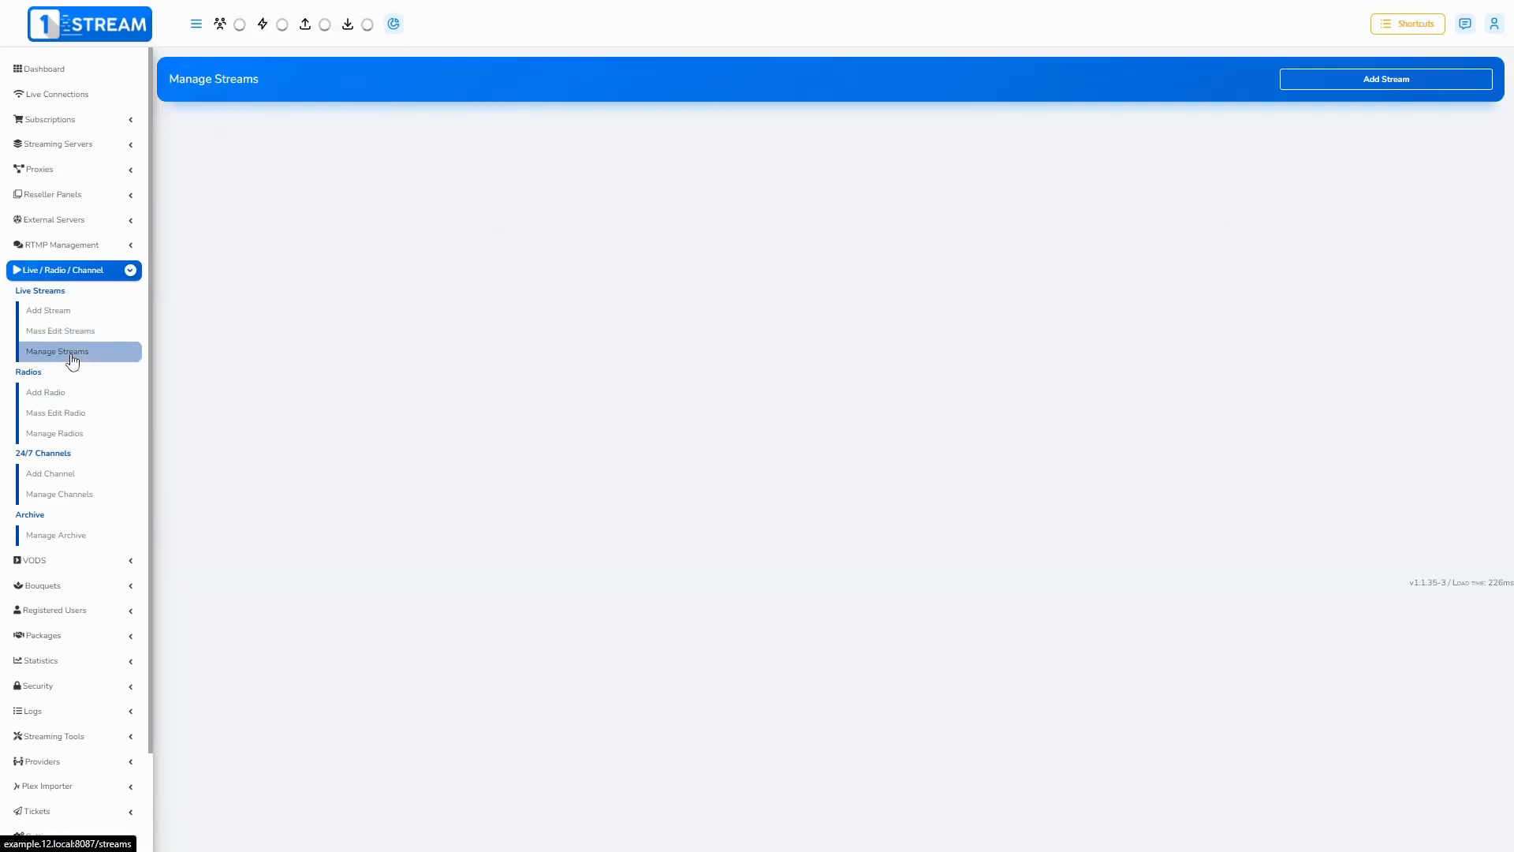
Review the first stream's edit form from Manage Streams, then return to the Dashboard
left_click(57, 350)
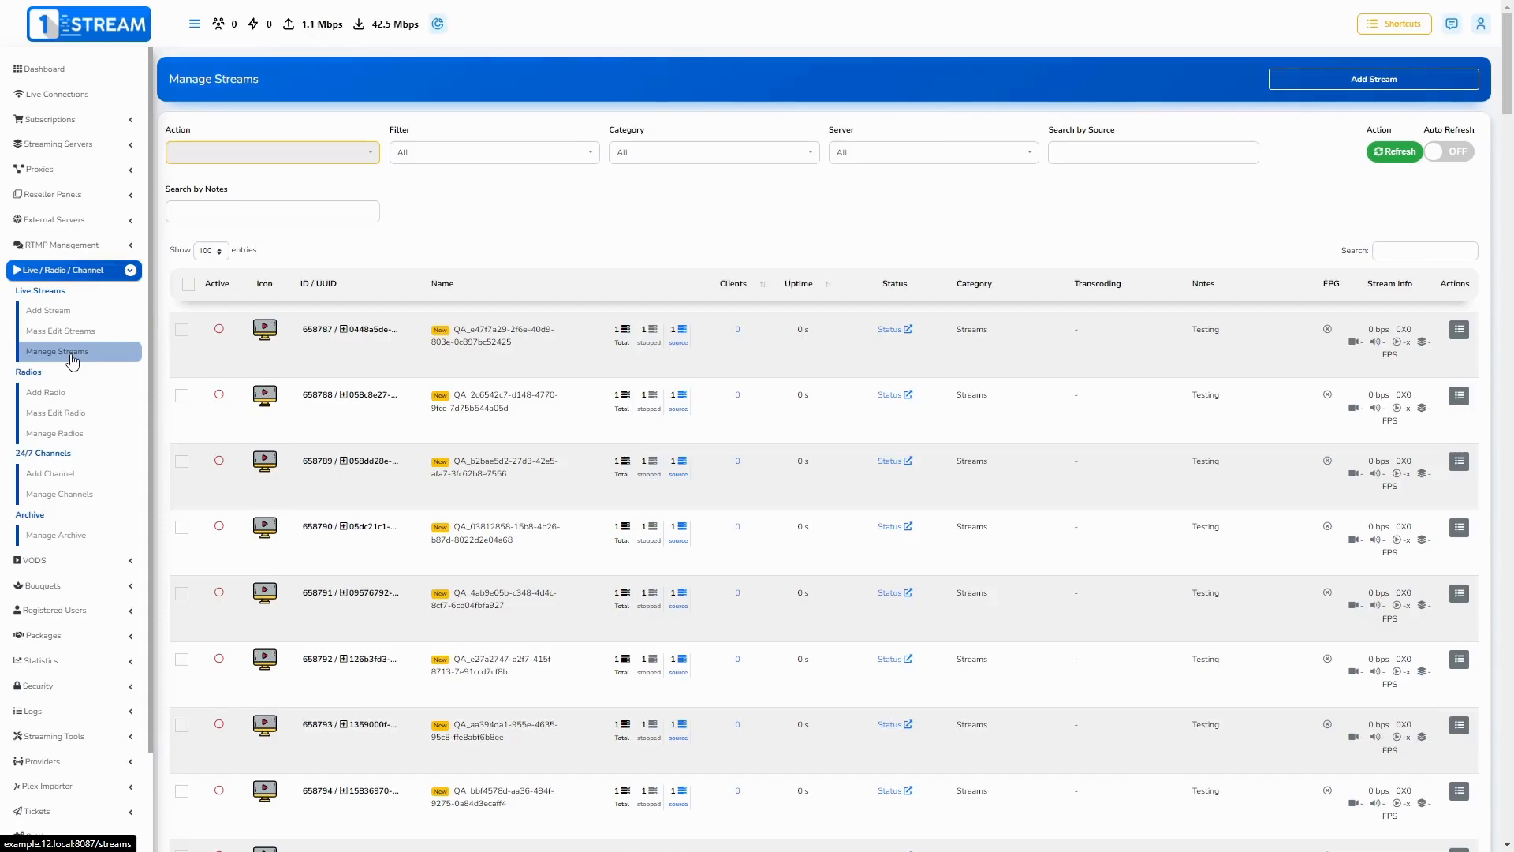
mouse_move(1307, 347)
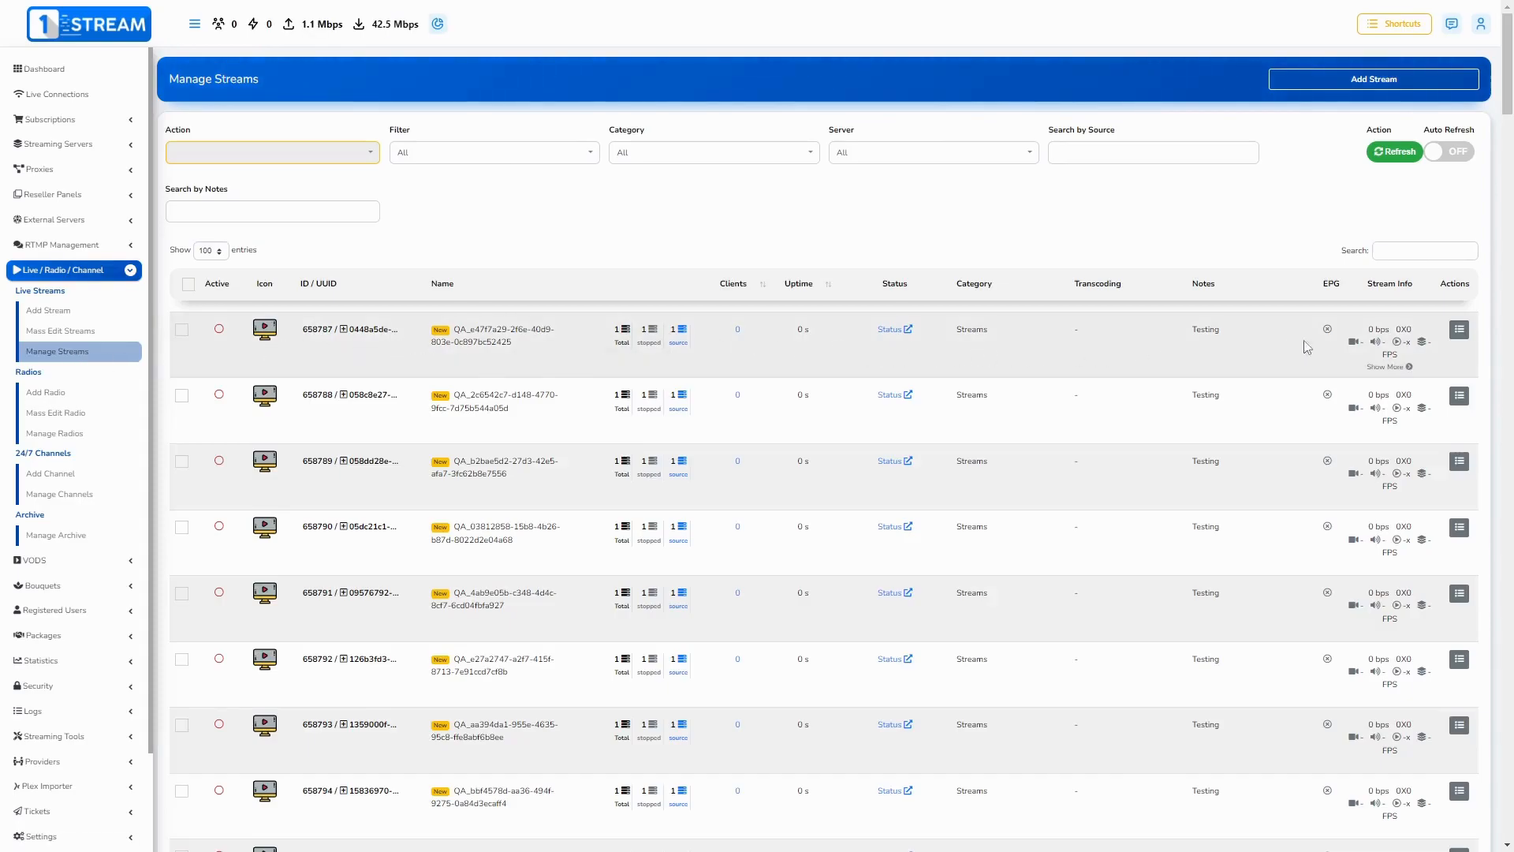
left_click(1458, 328)
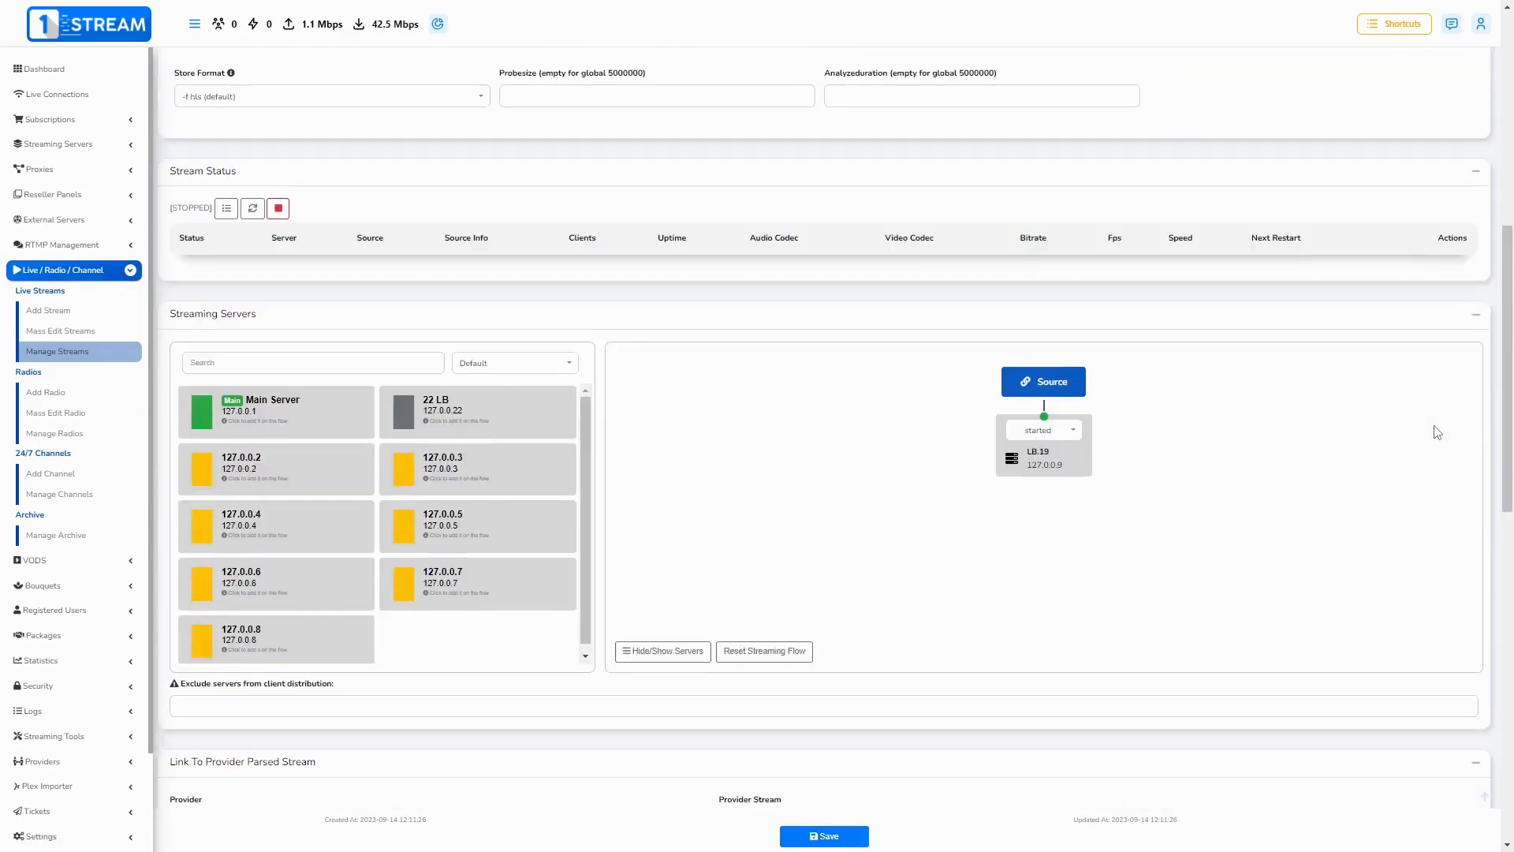
scroll("down", 3)
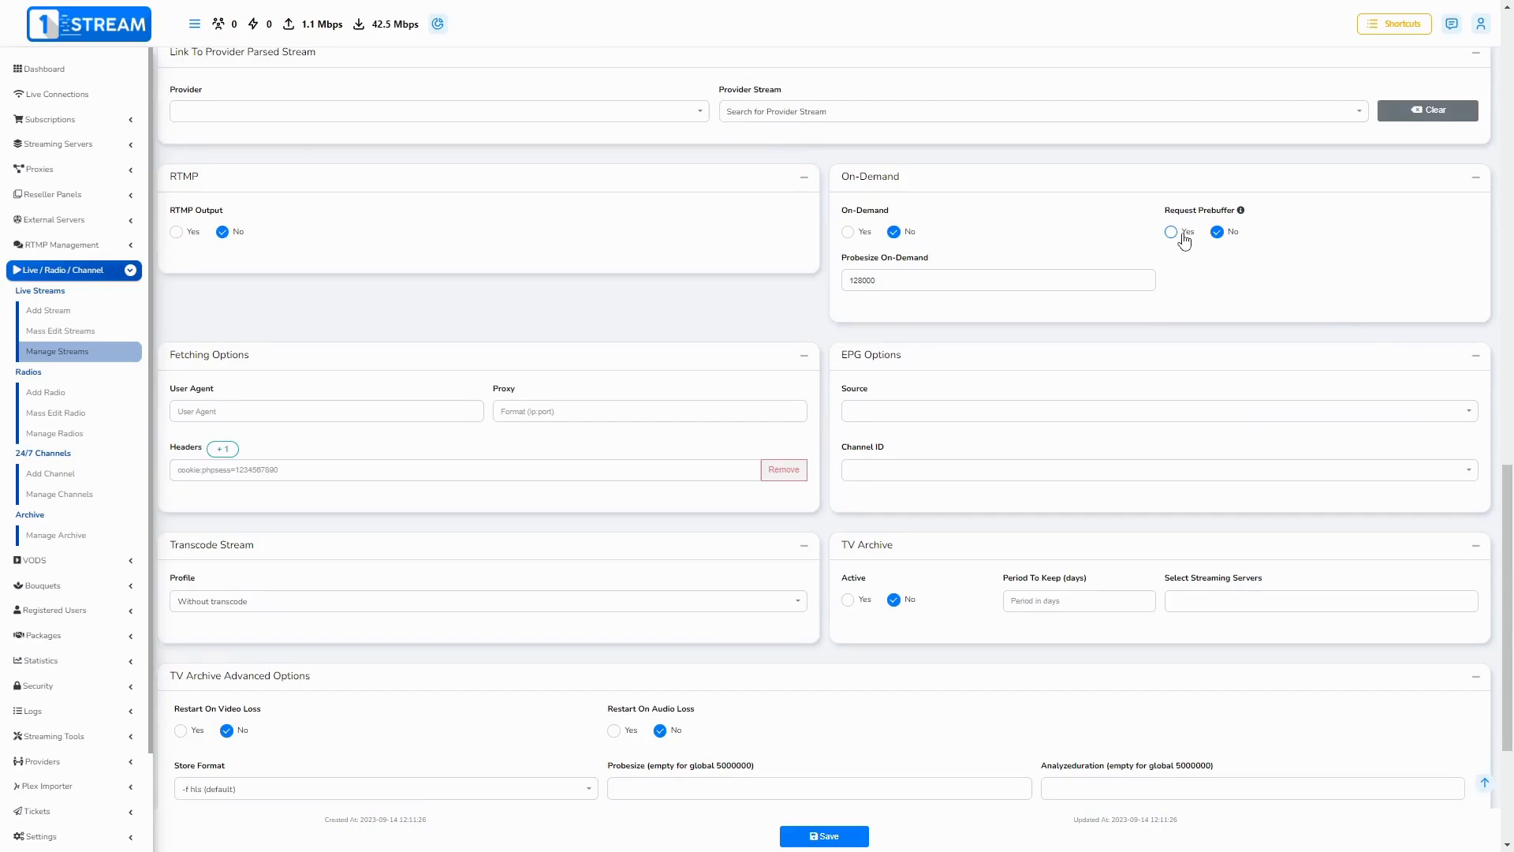
left_click(42, 69)
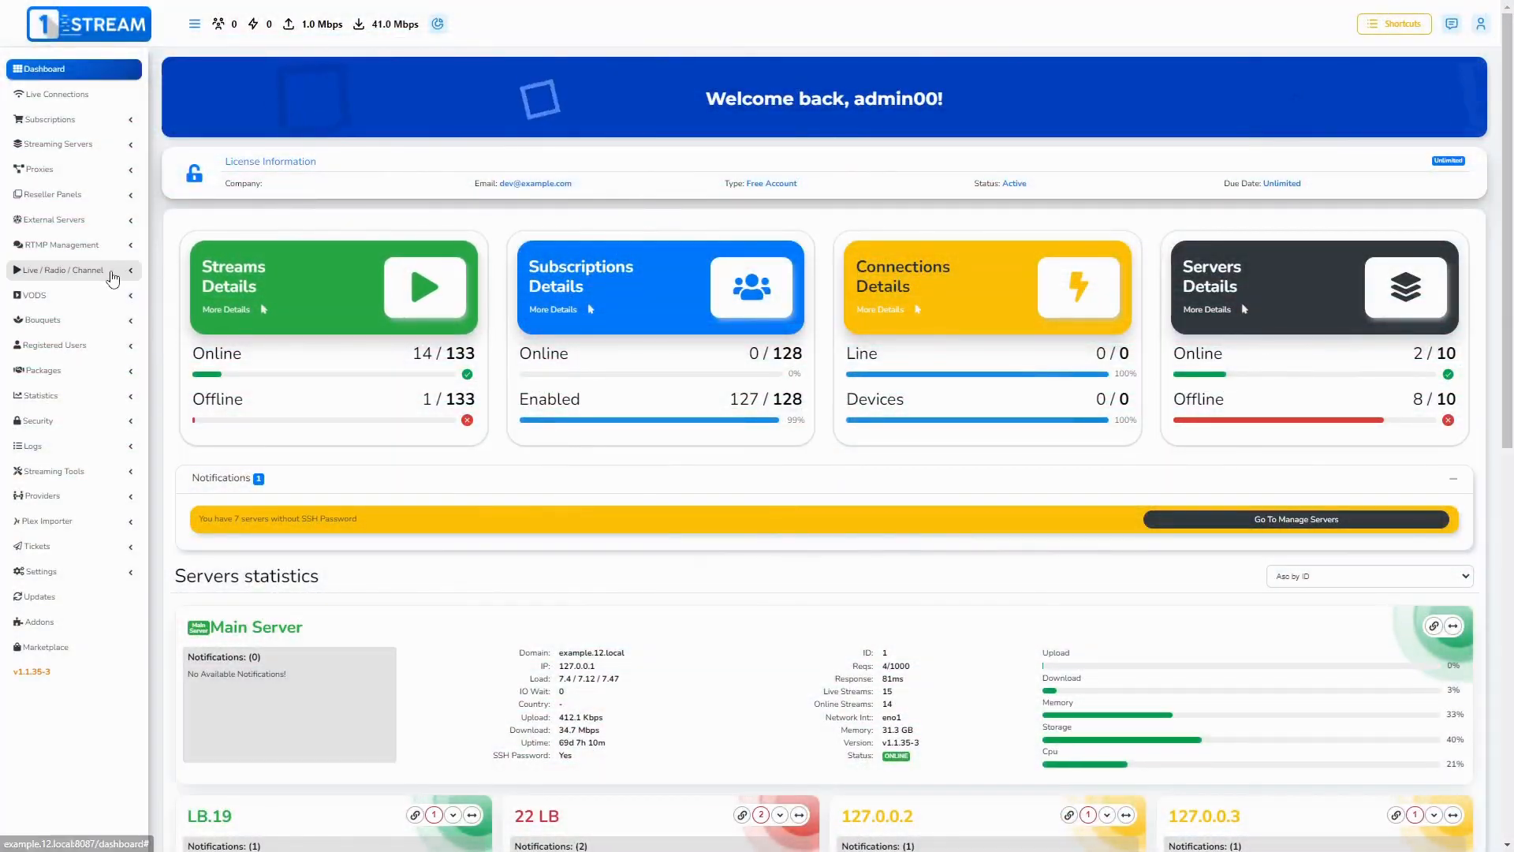
Open the first stream's edit form and enter a larger Probesize On-Demand value
left_click(56, 350)
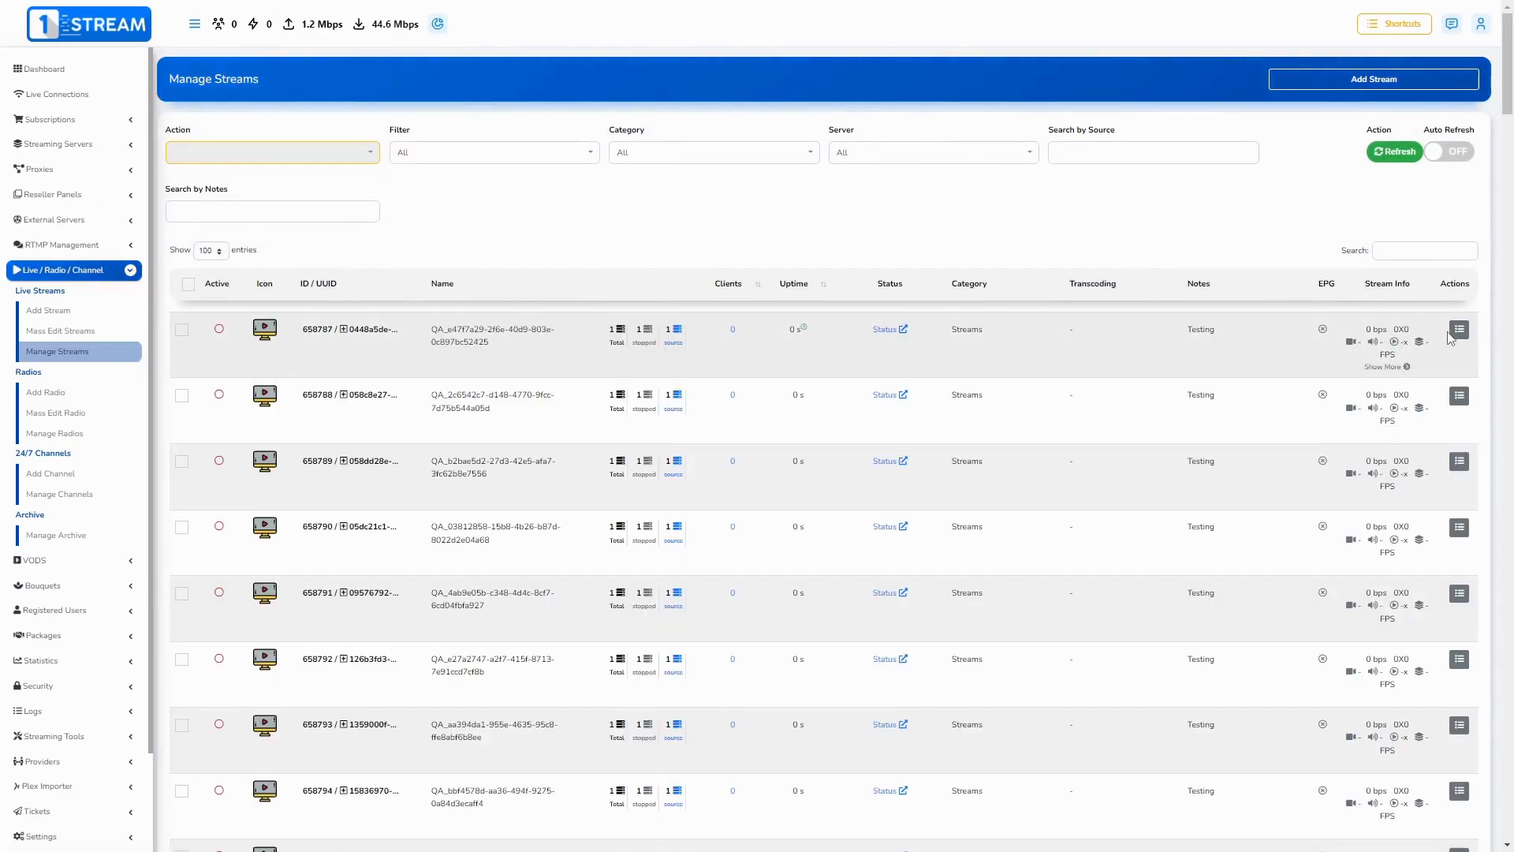
left_click(1459, 328)
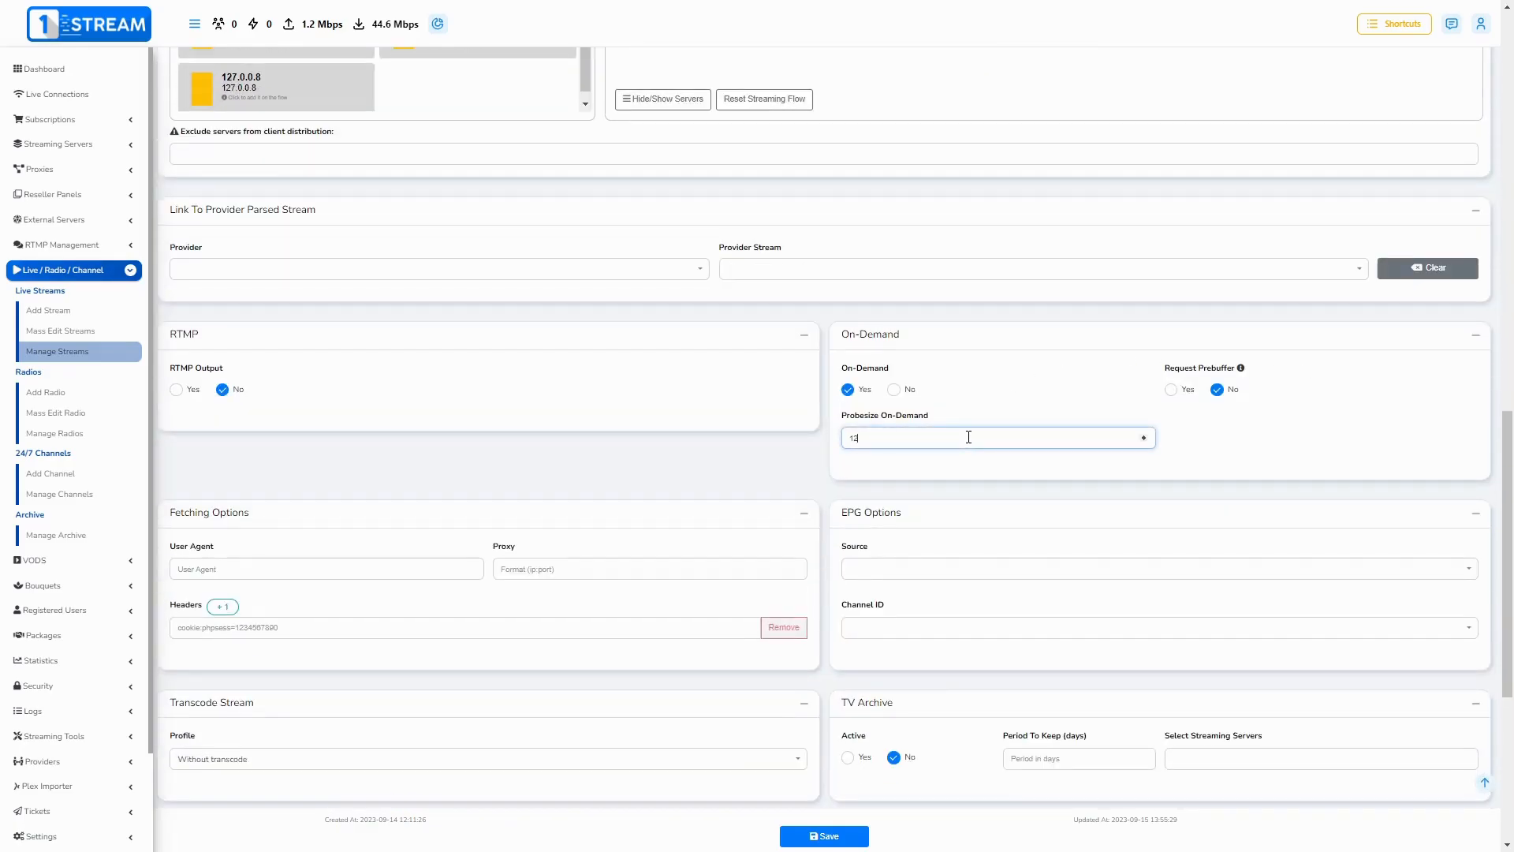
type("28000")
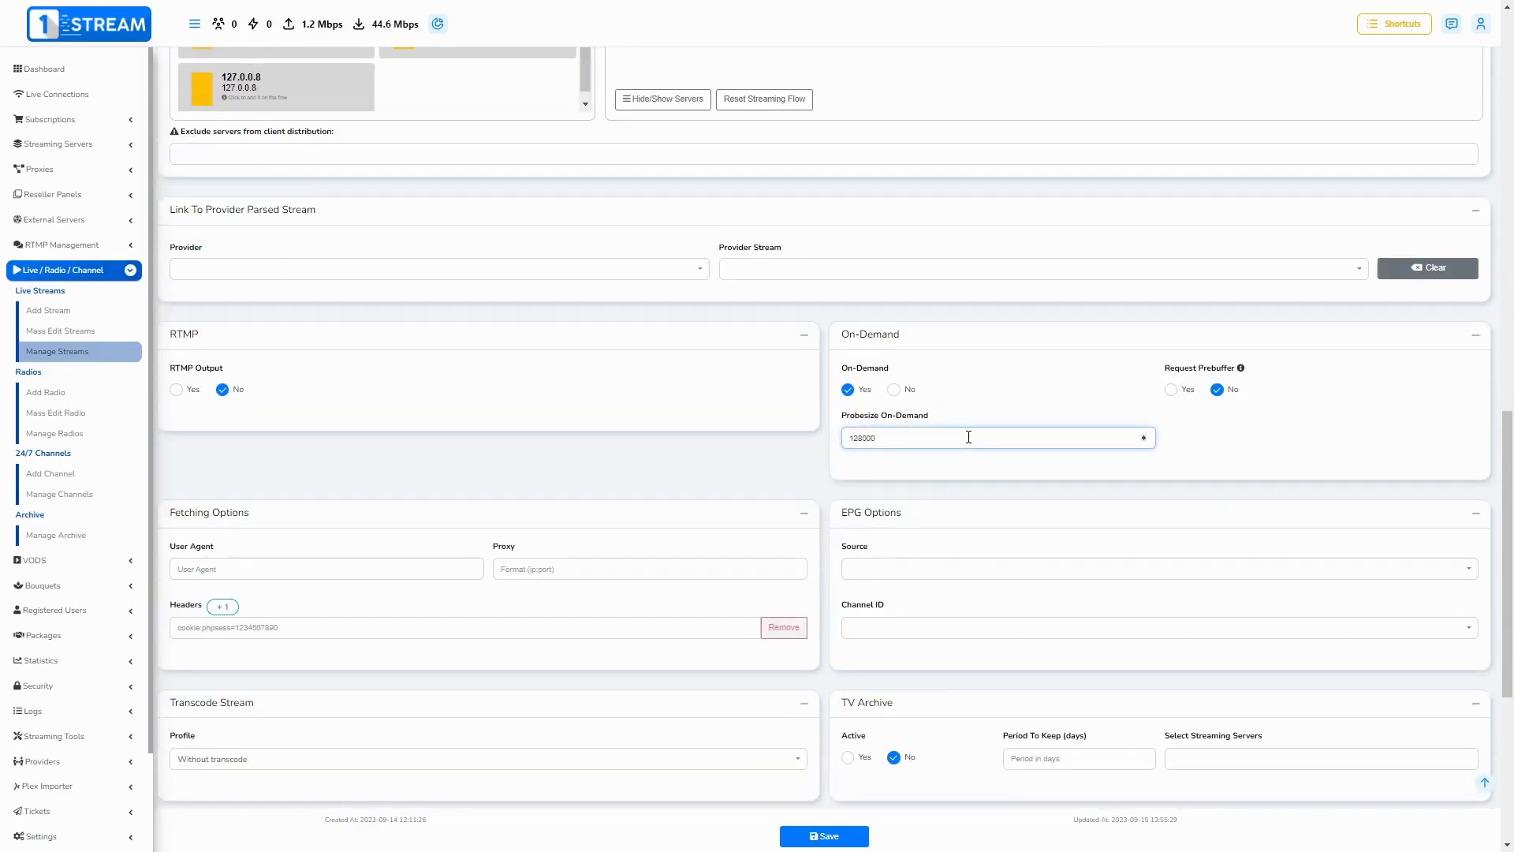
scroll("up", 3)
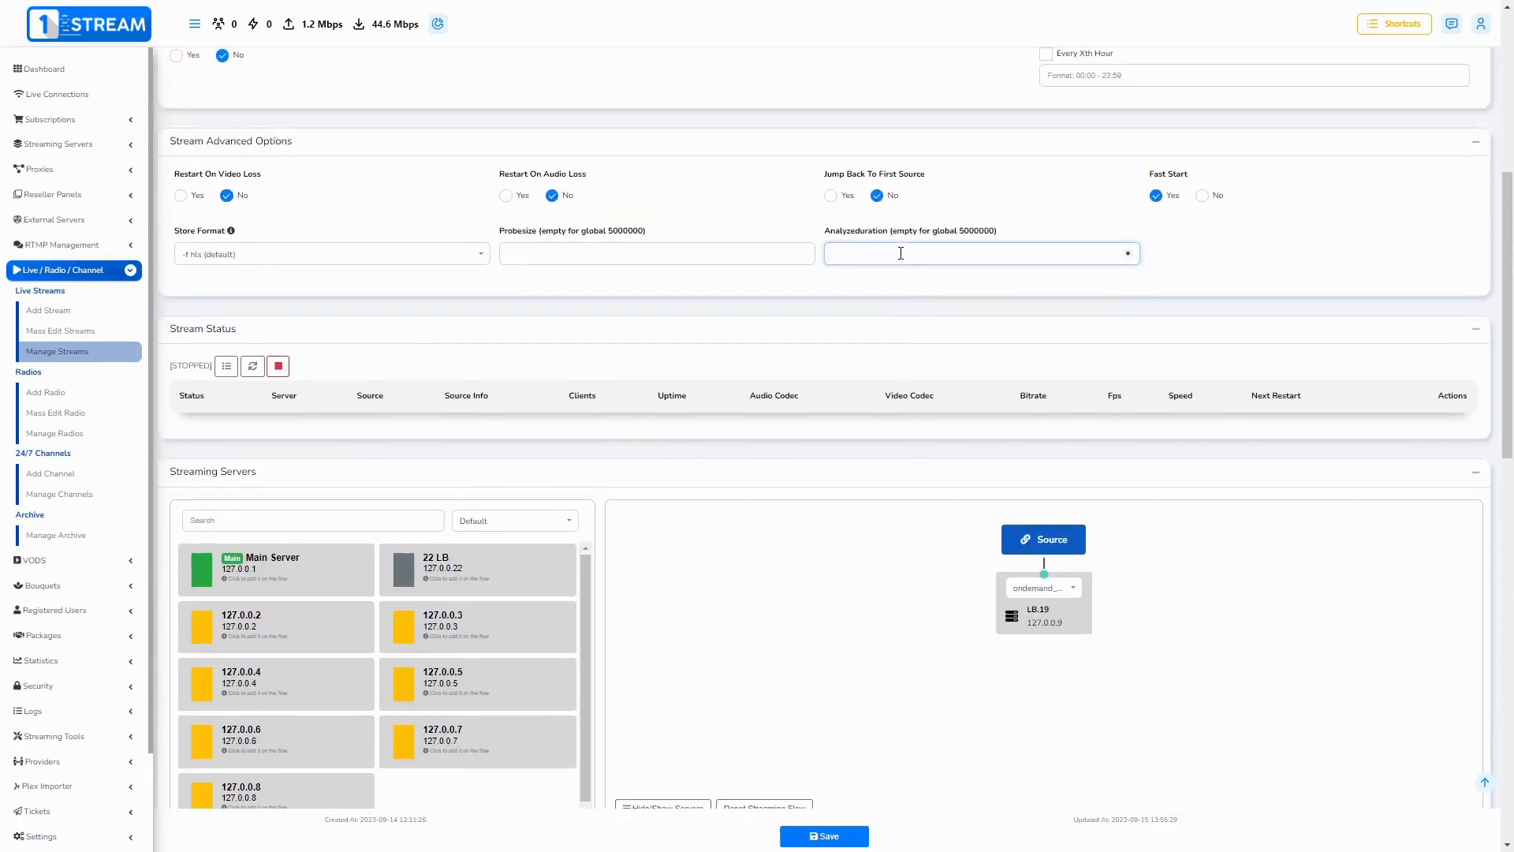
type("3000")
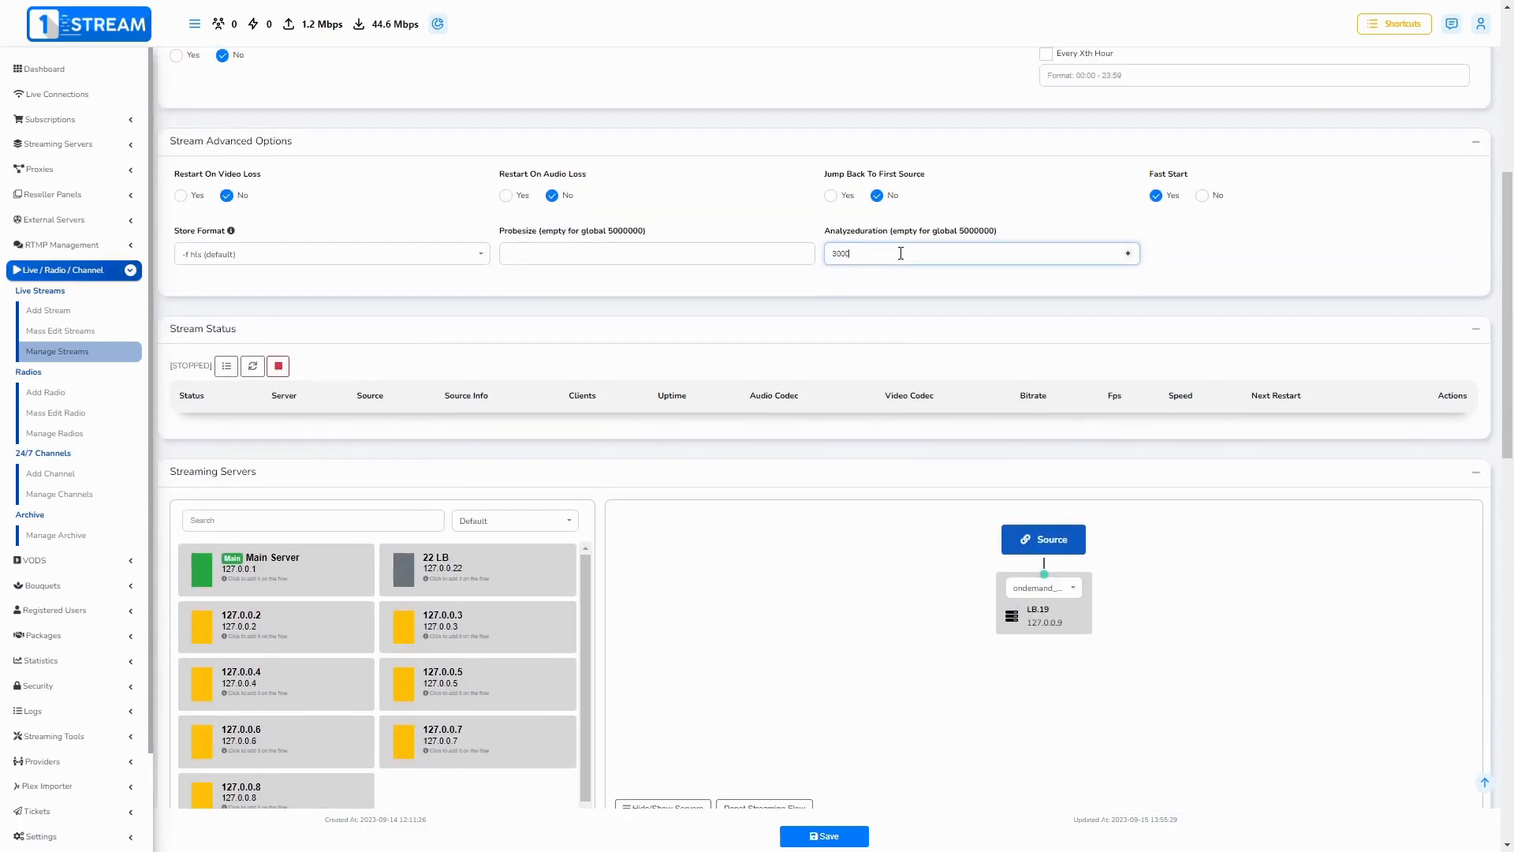
type("000000")
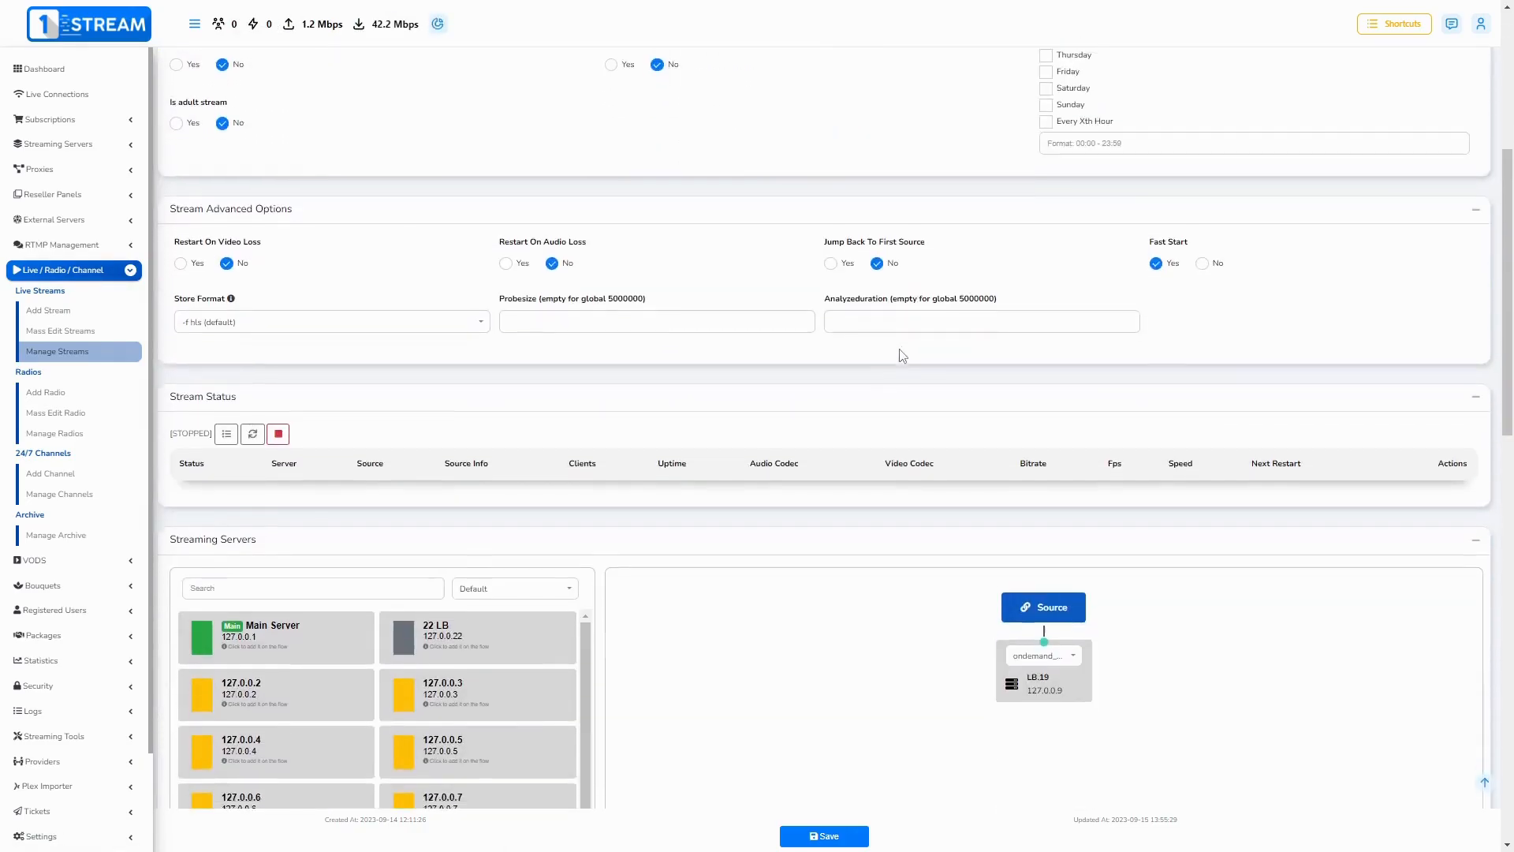
Enter a custom Analyzeduration value under Stream Advanced Options
scroll("up", 3)
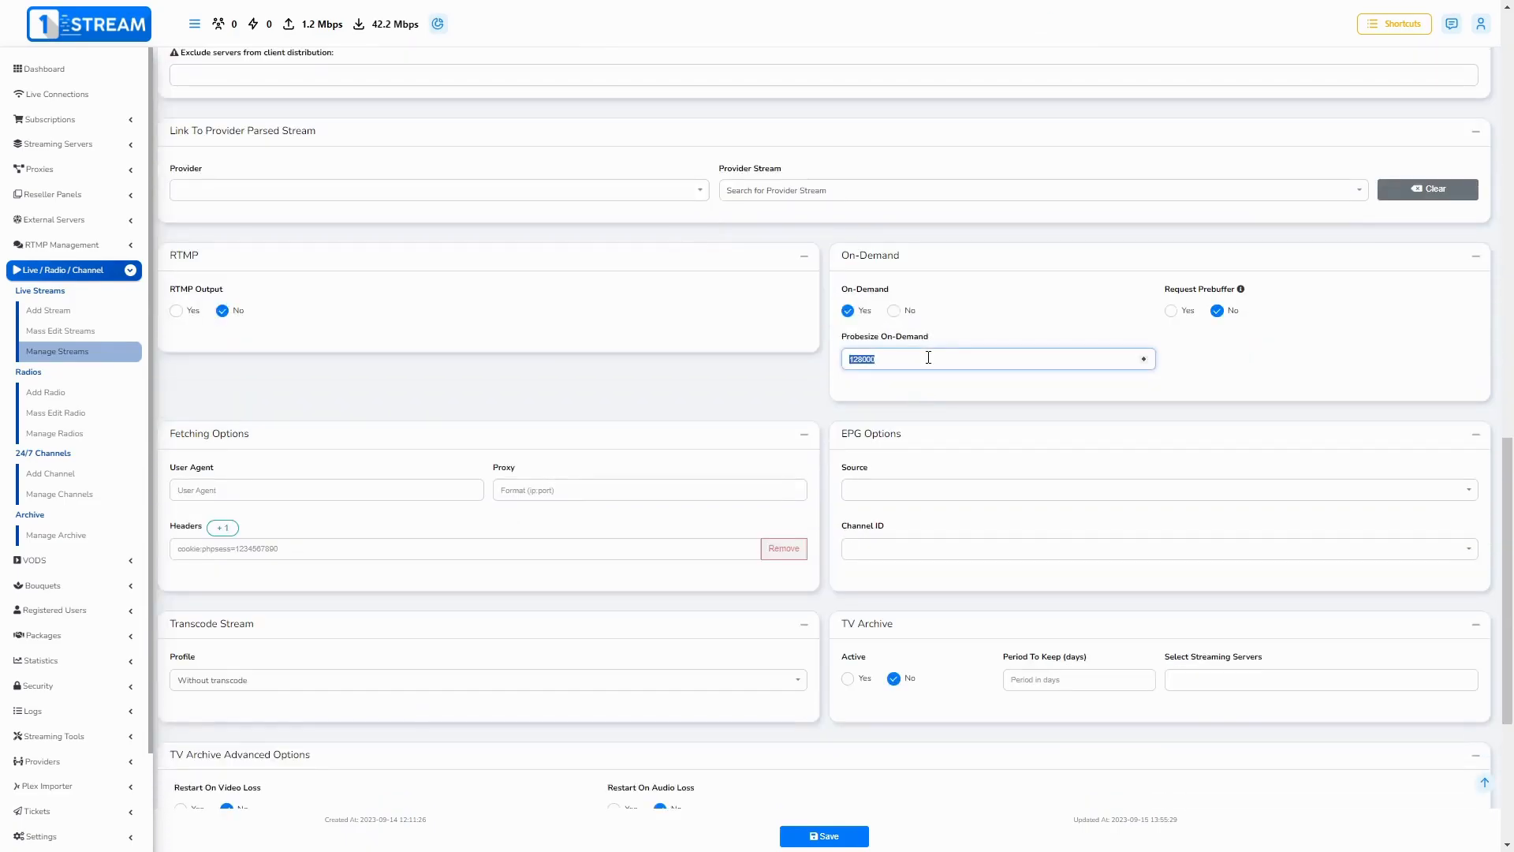
type("384")
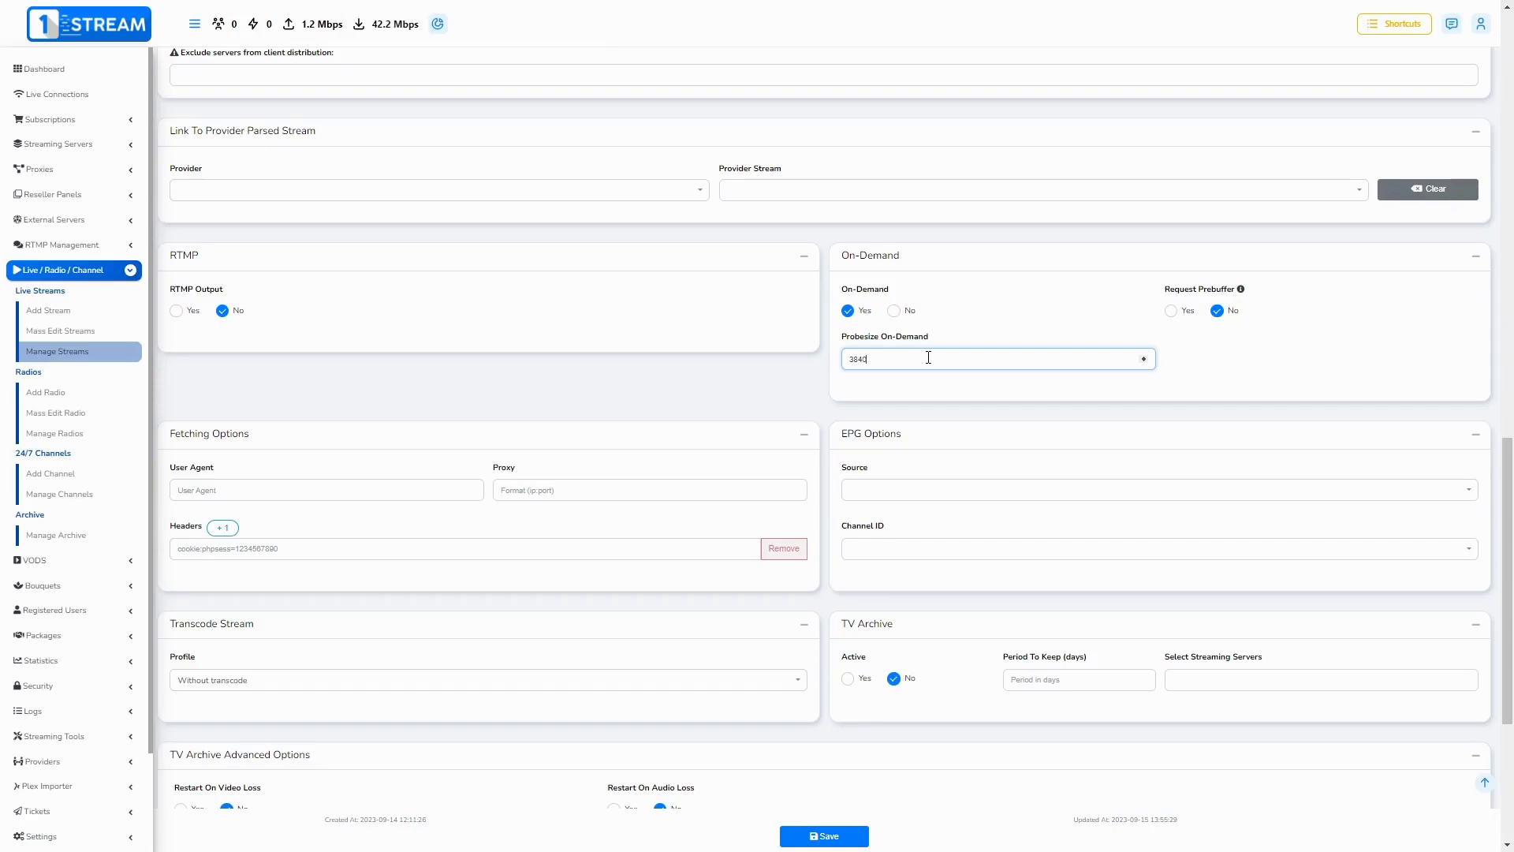
type("000")
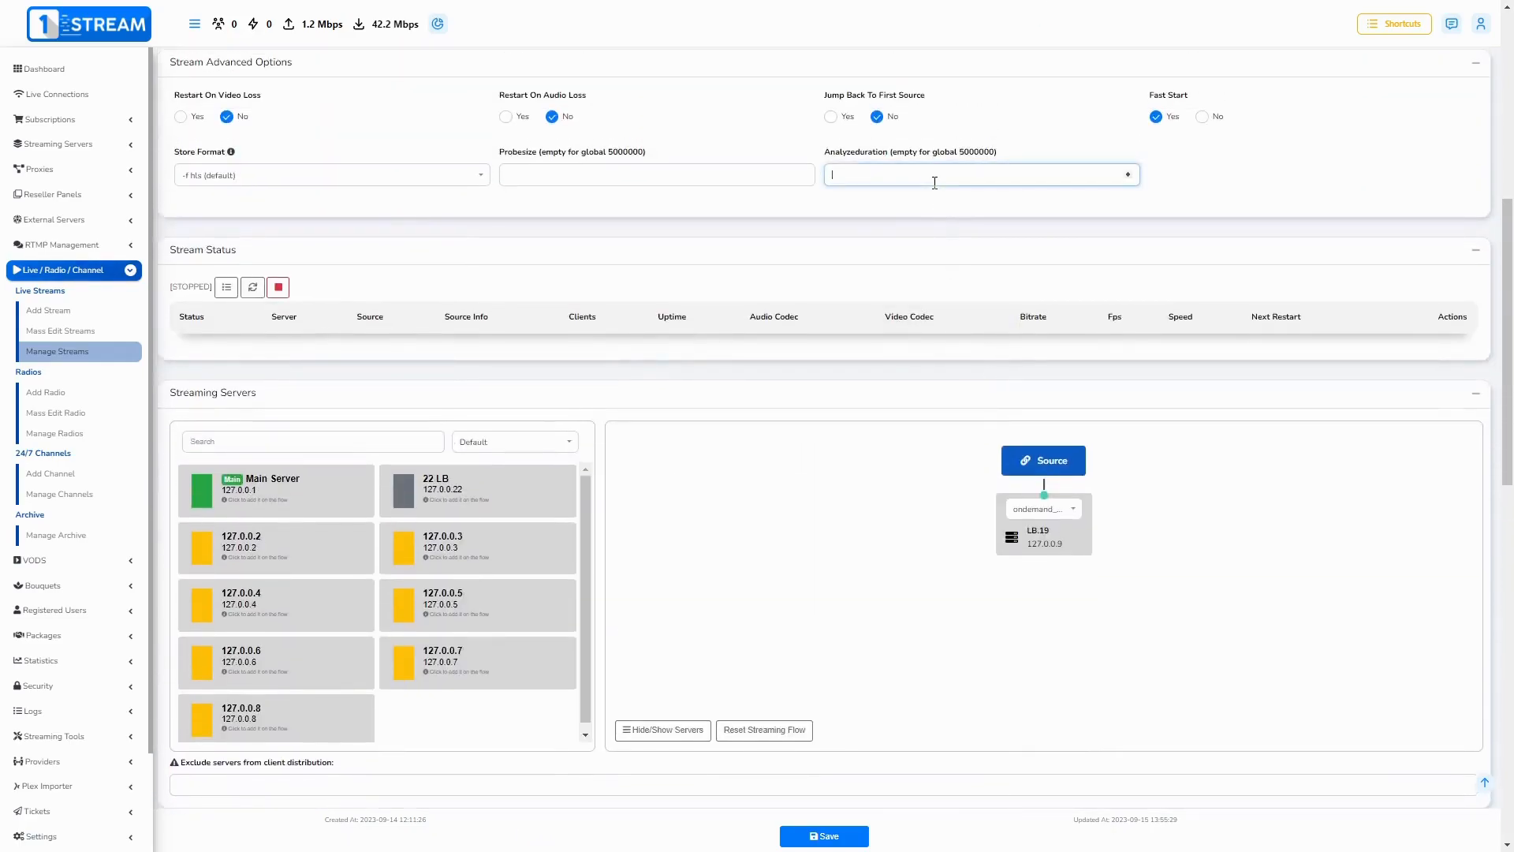
type("4")
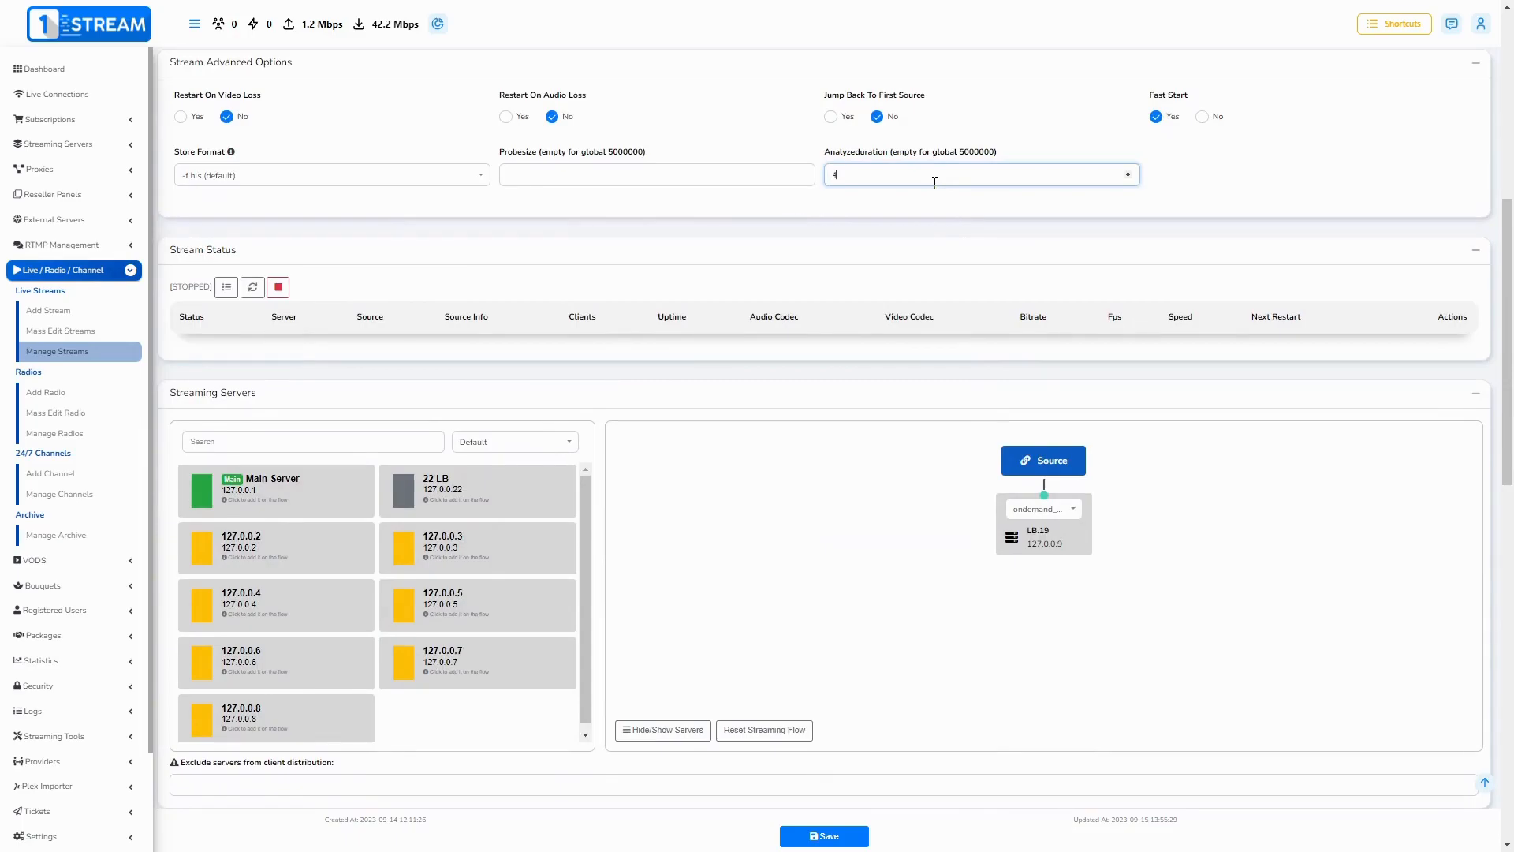
type("000")
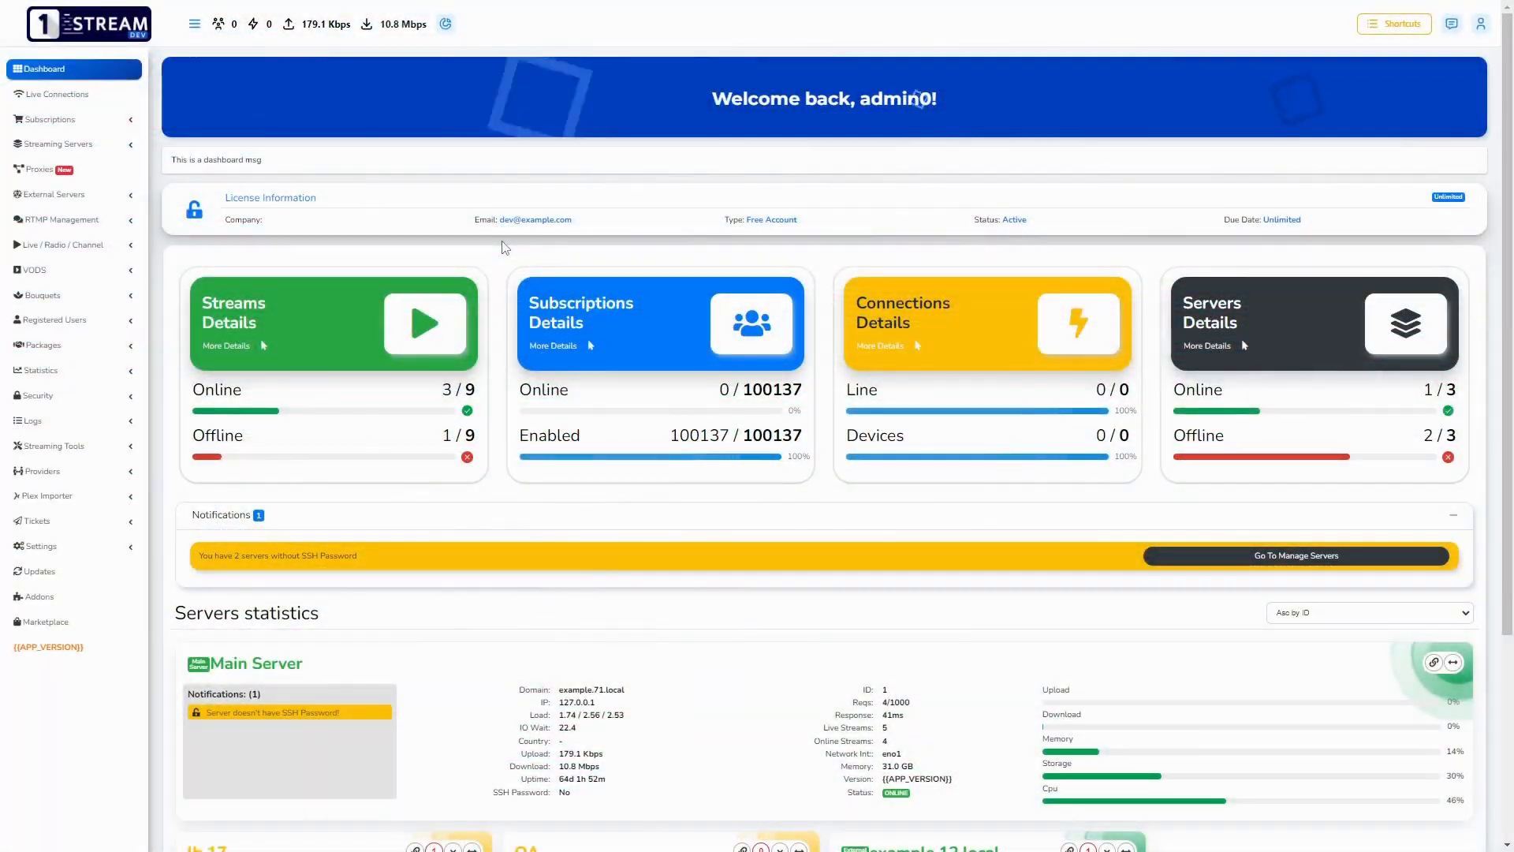
Bring up the Add Stream form and scroll to its On-Demand defaults
left_click(64, 245)
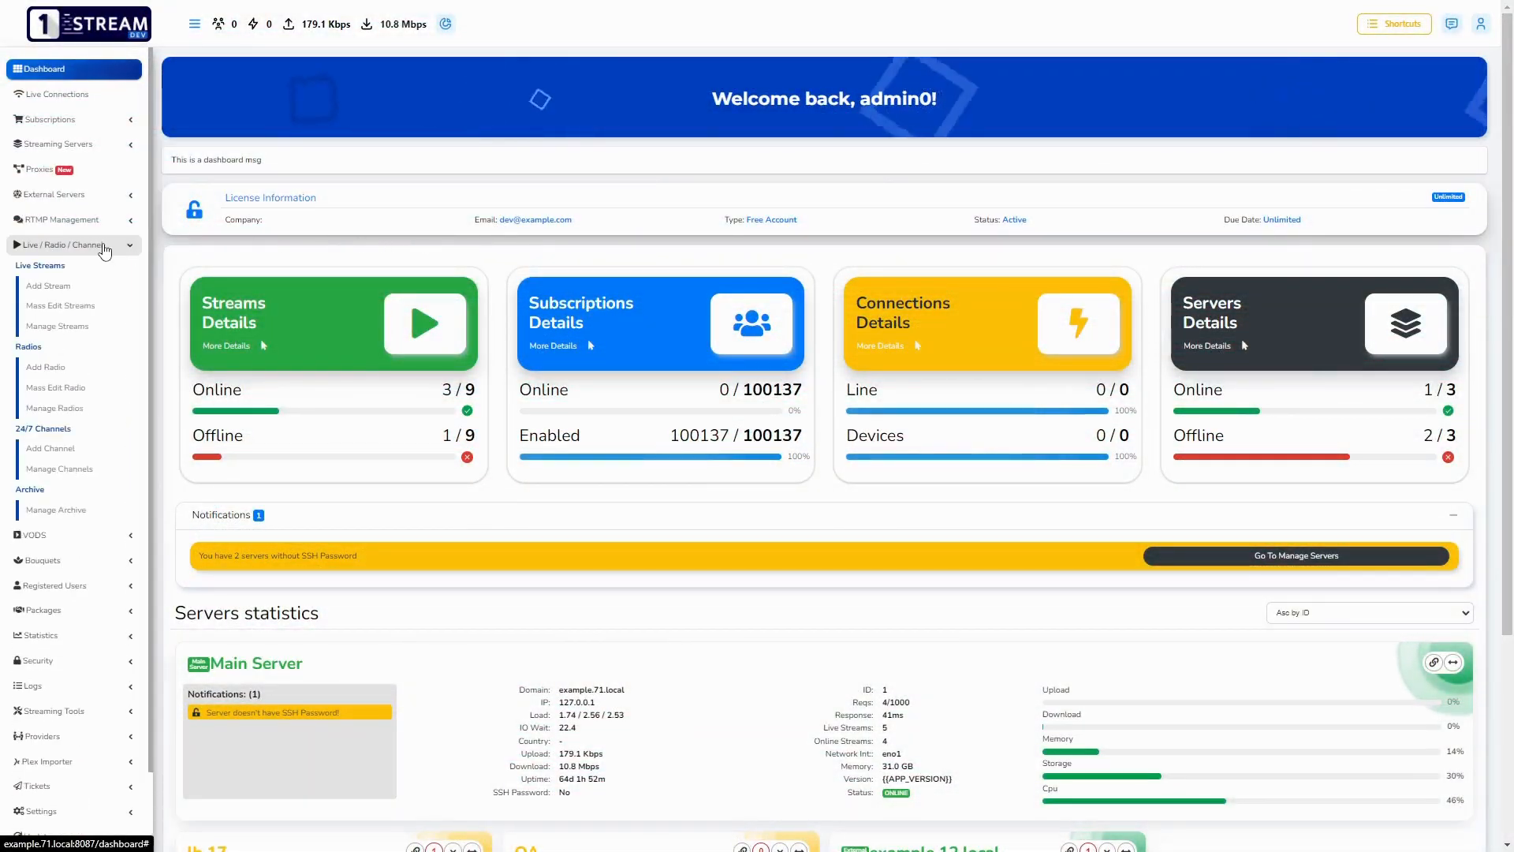
left_click(48, 285)
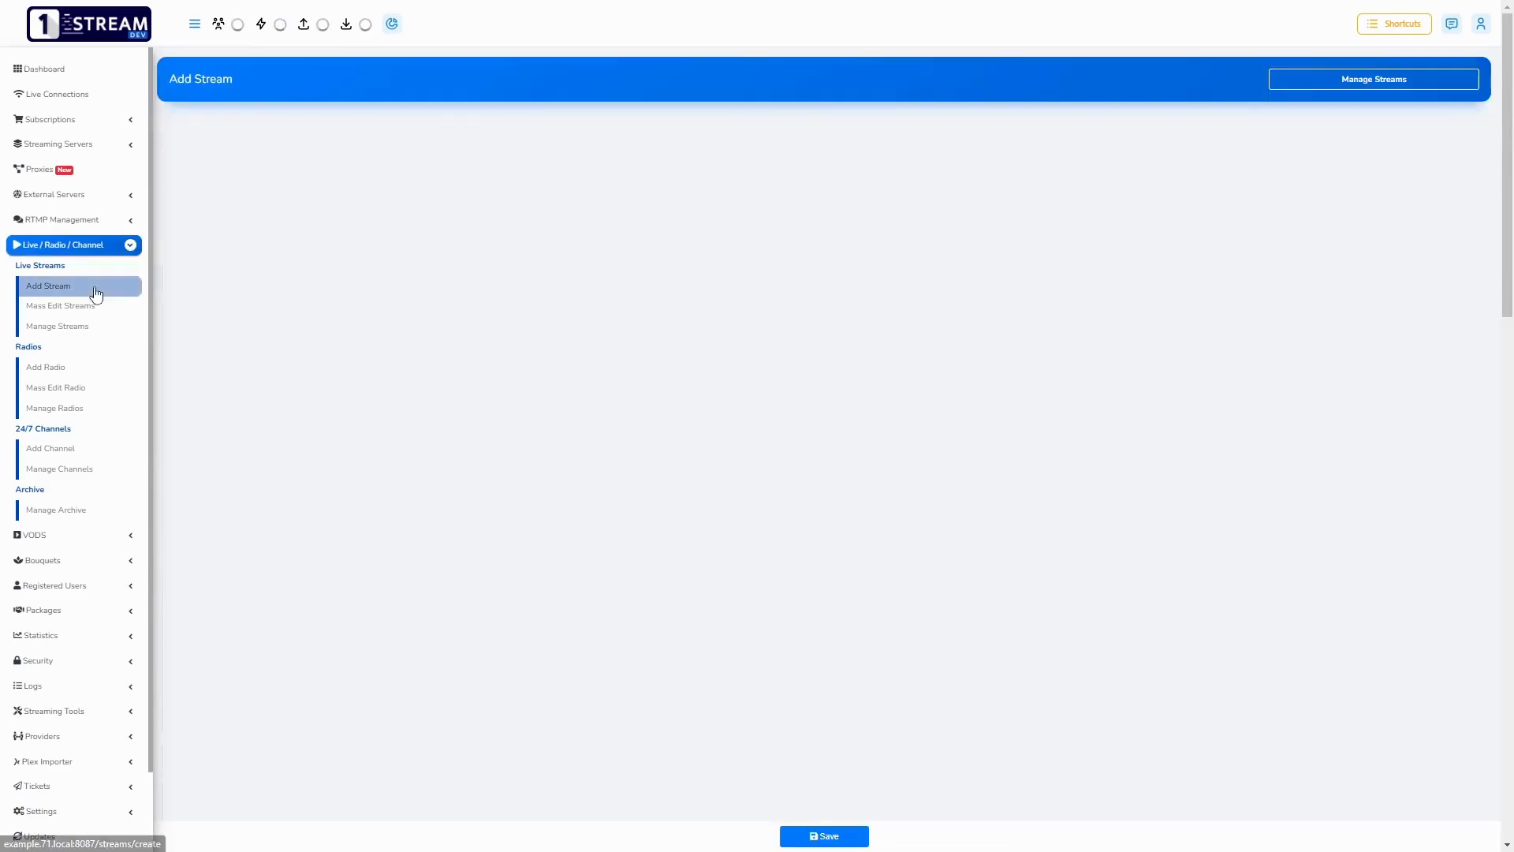
scroll("down", 3)
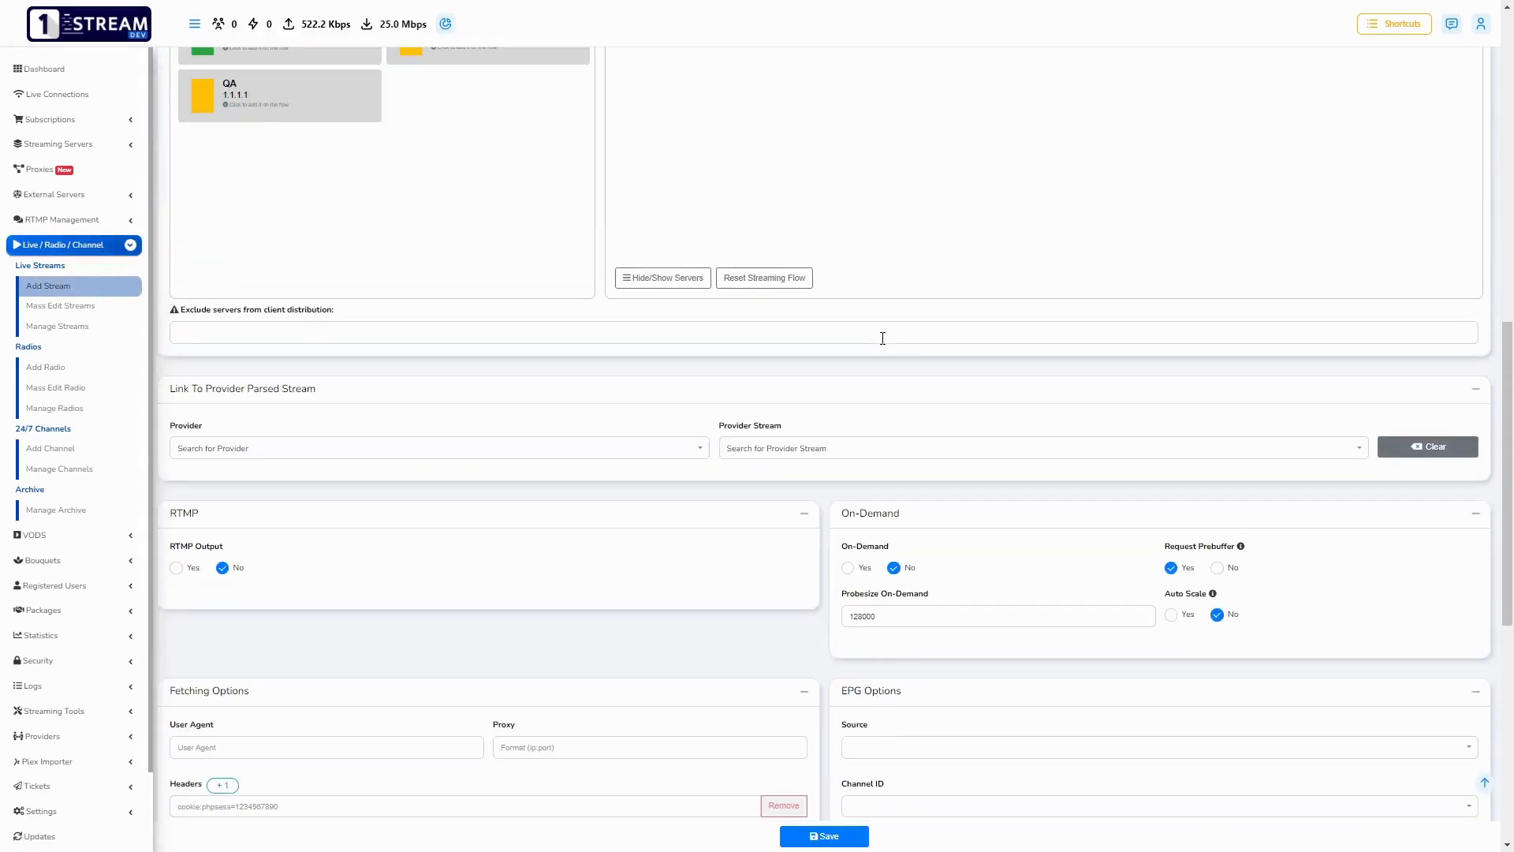
left_click(1170, 614)
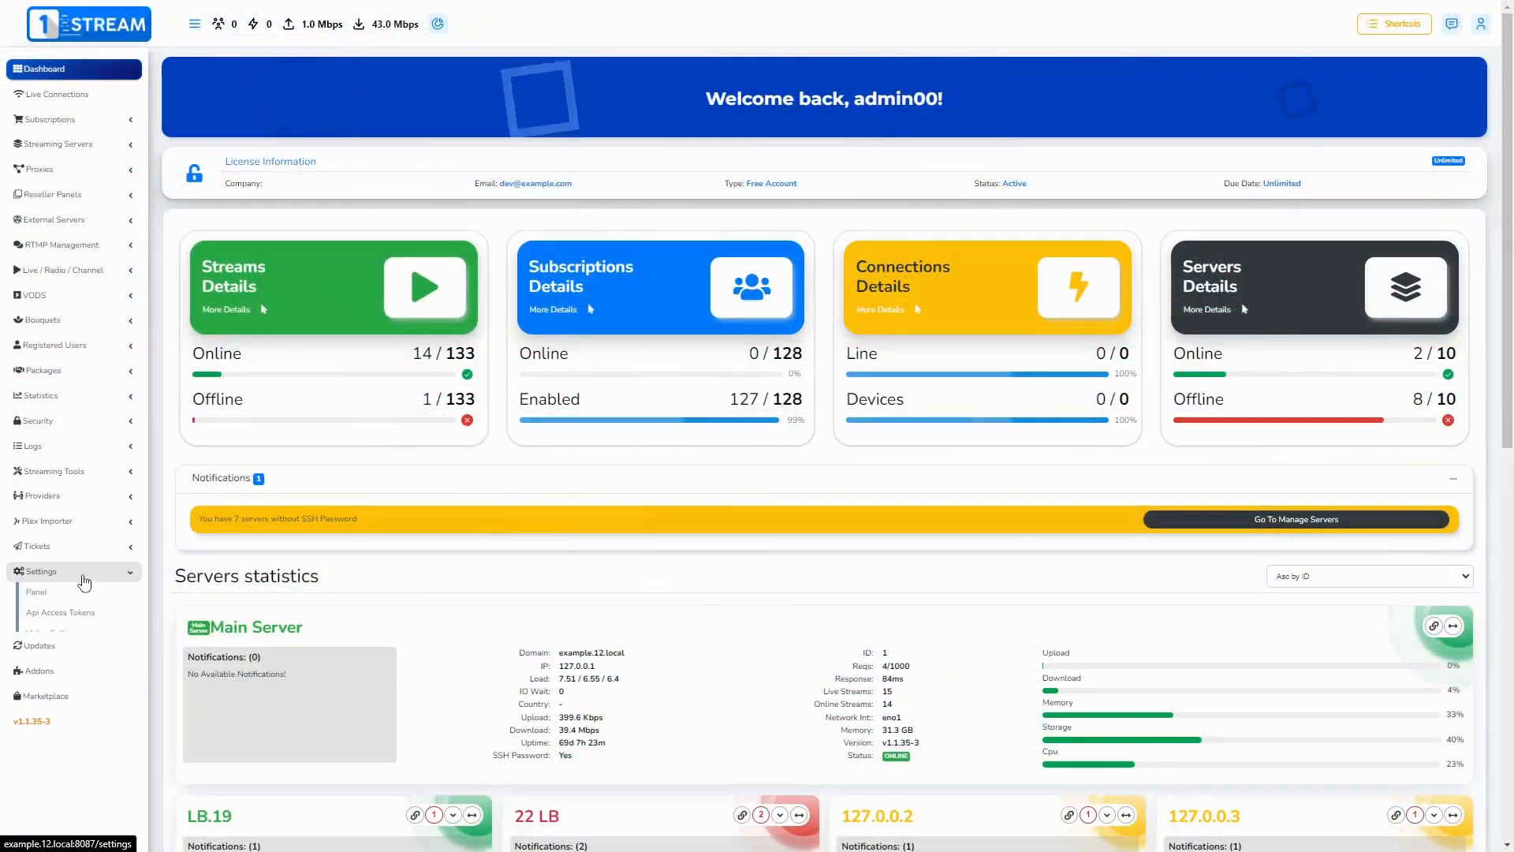
Set Nginx buffer (Live) to Yes under Panel settings' Streaming Settings tab
left_click(40, 571)
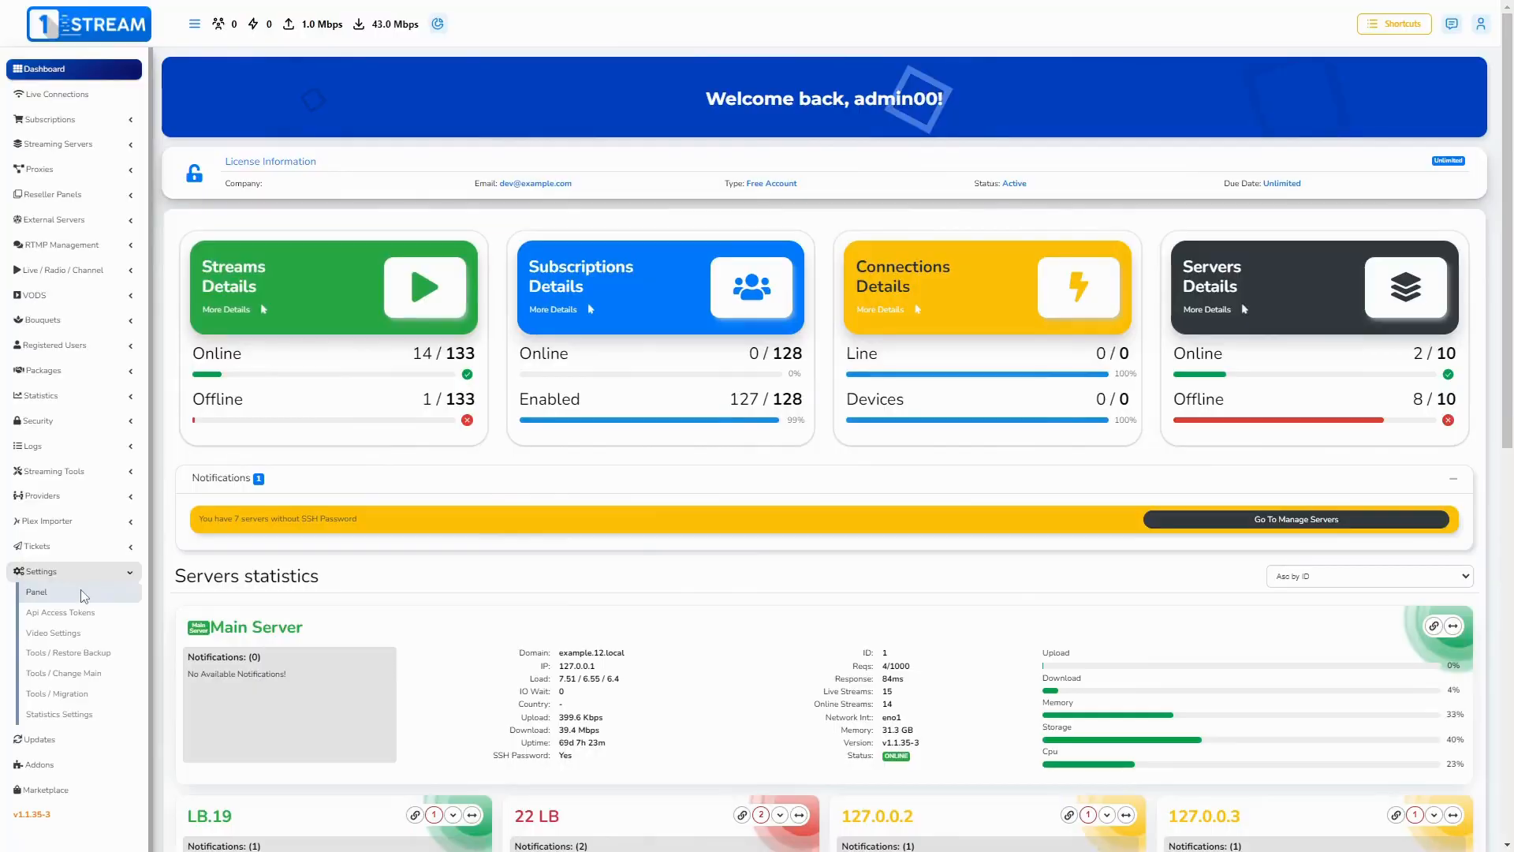
left_click(37, 591)
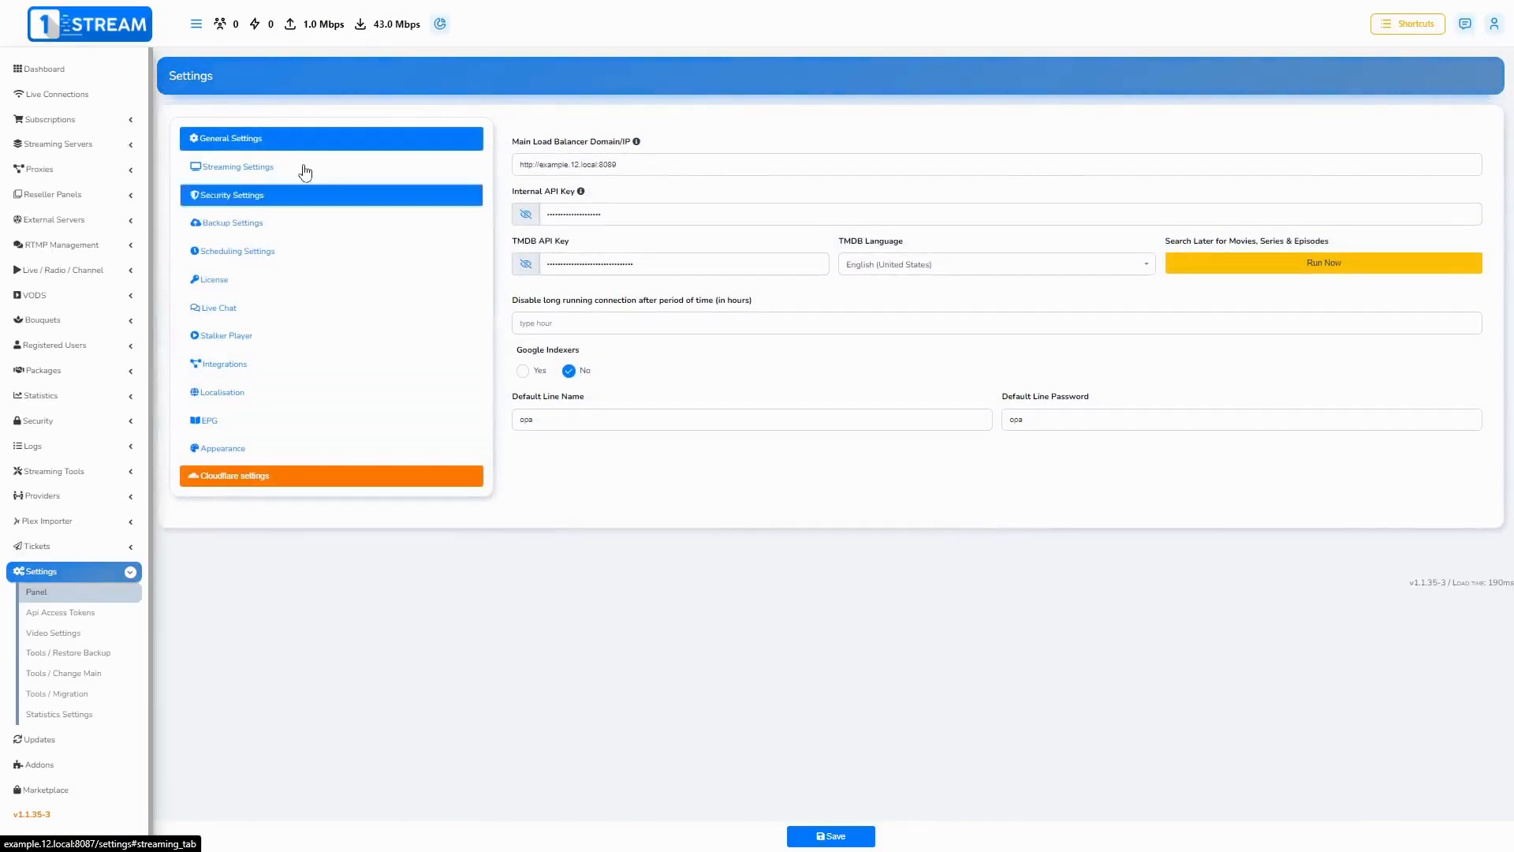
left_click(237, 166)
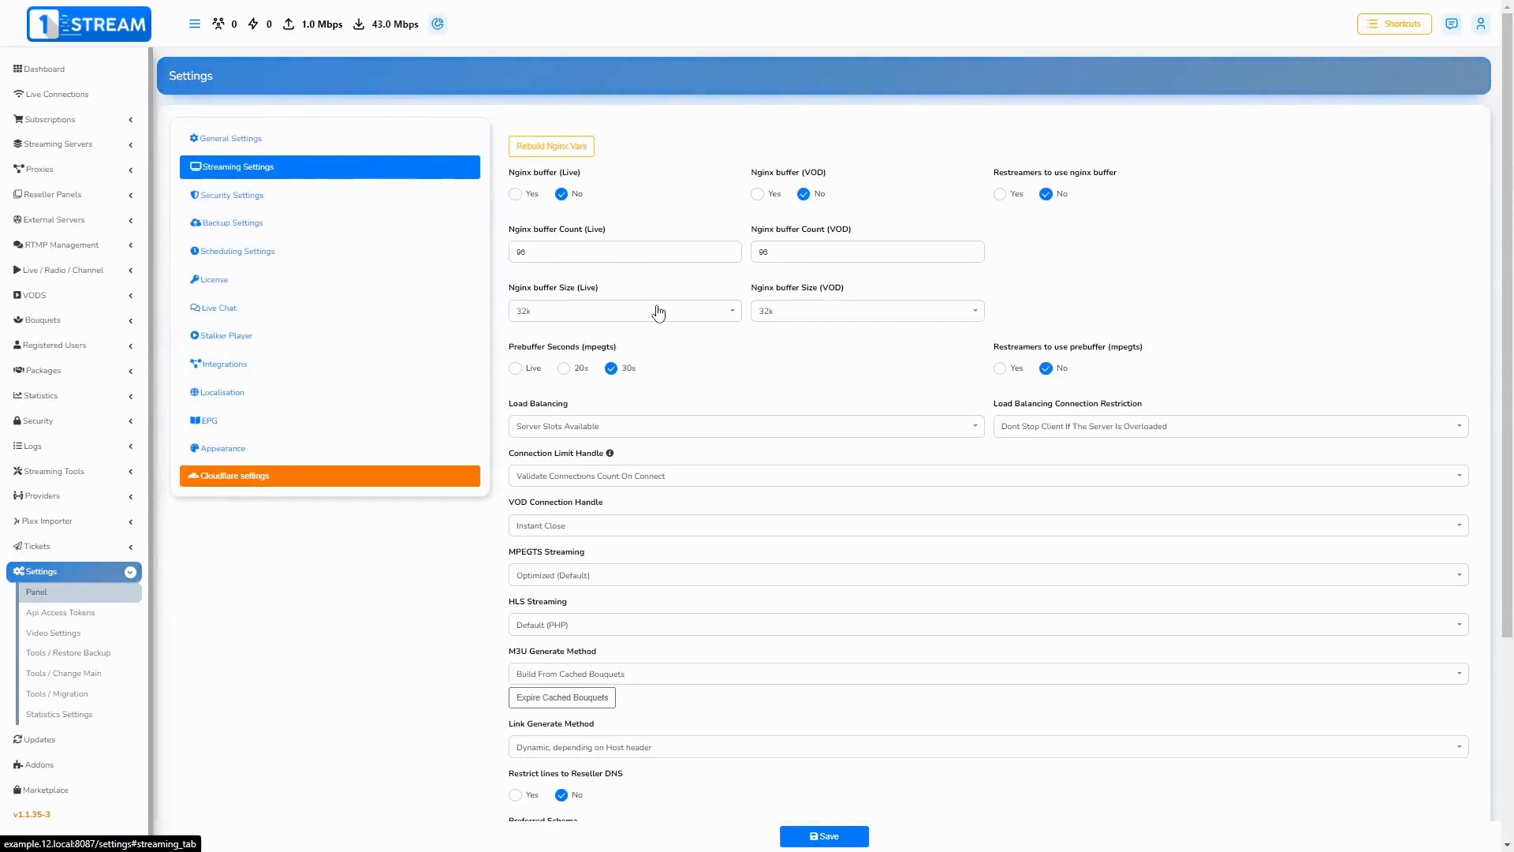
left_click(623, 310)
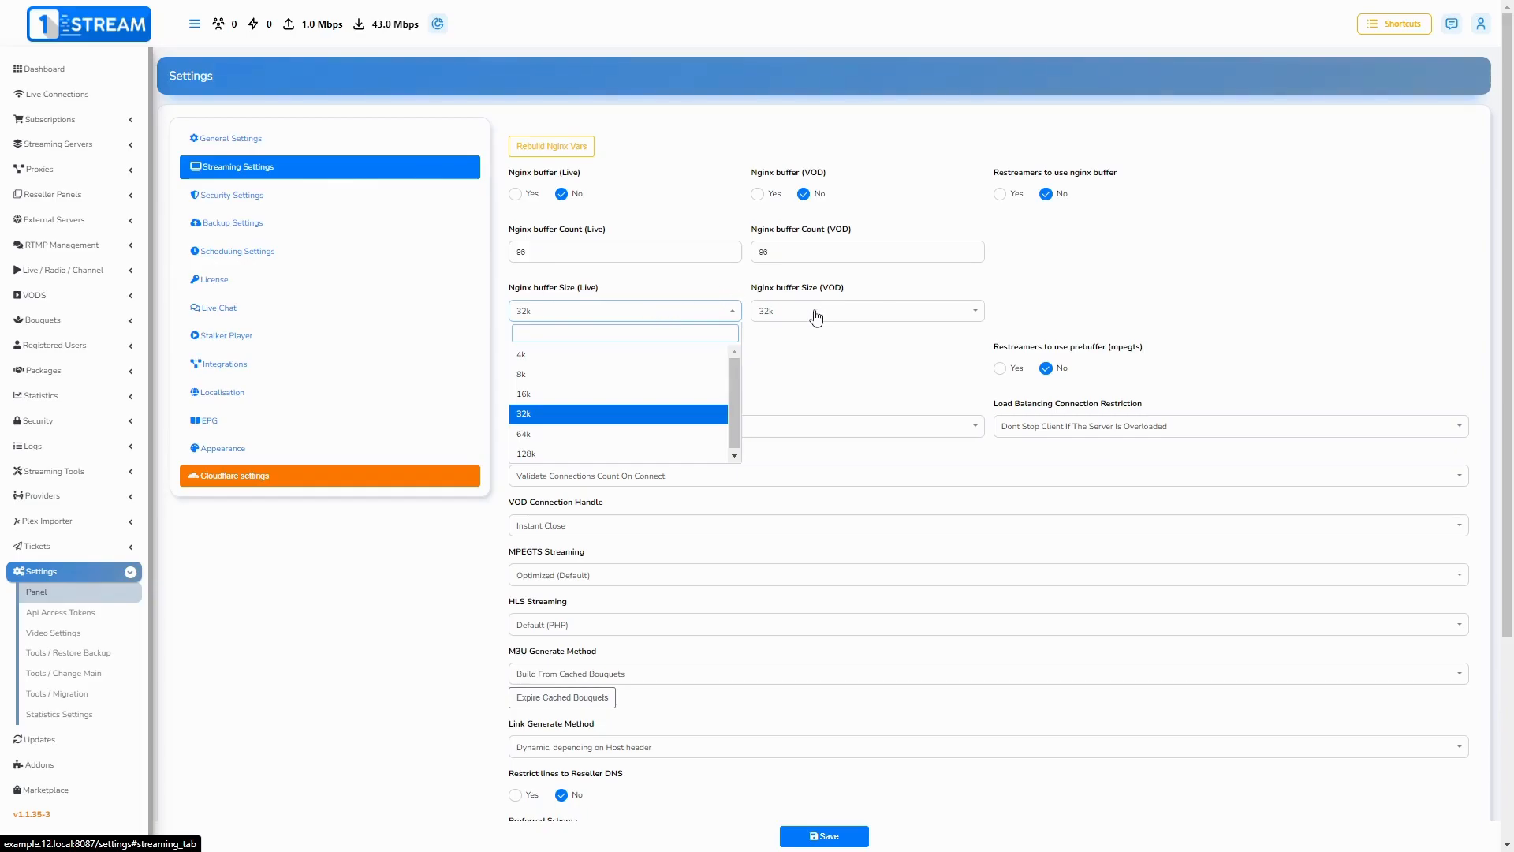
left_click(516, 193)
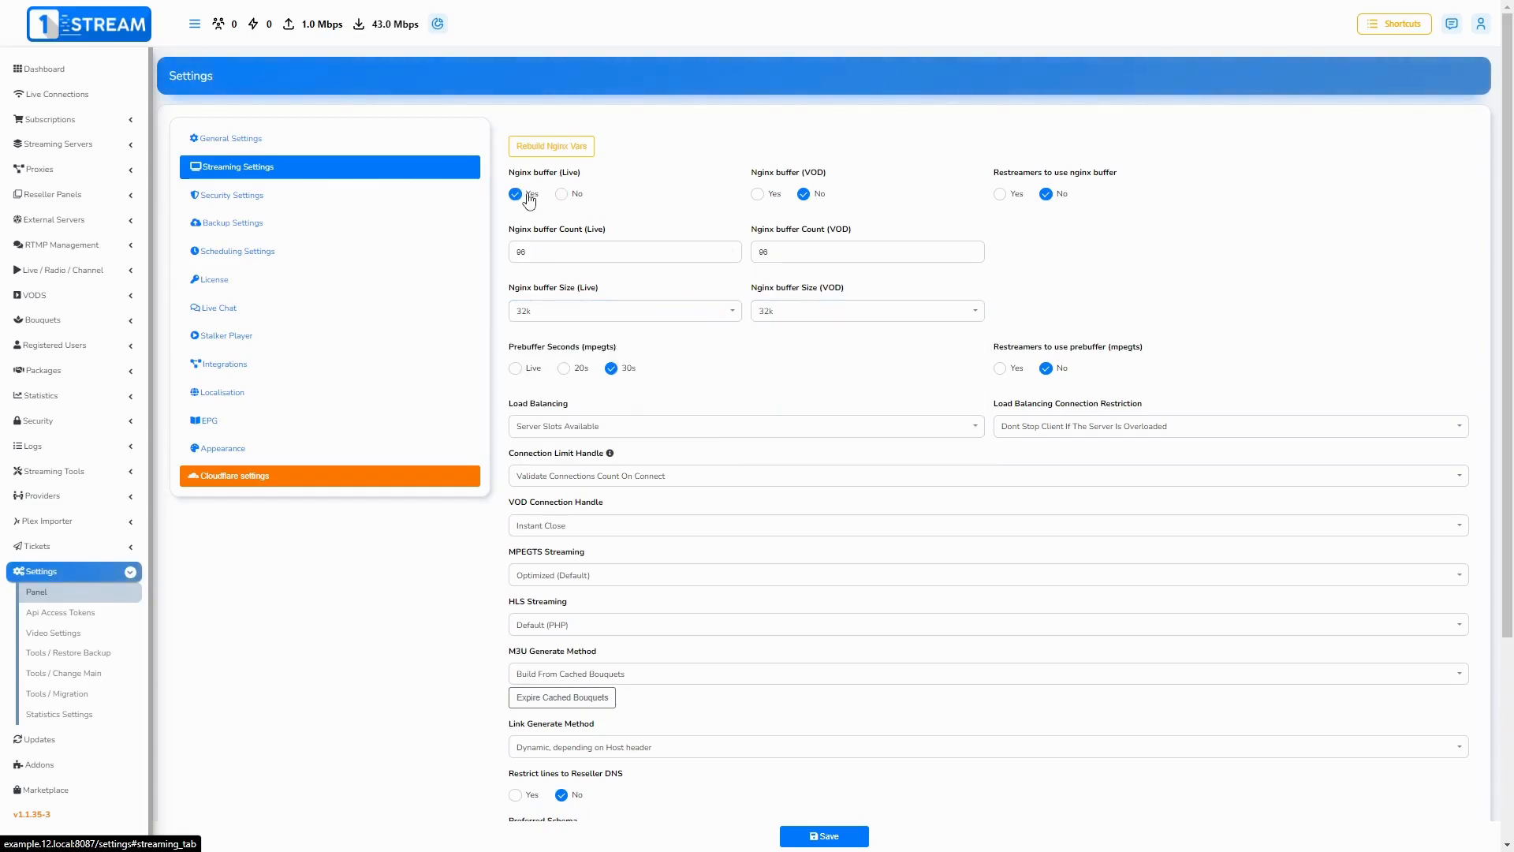